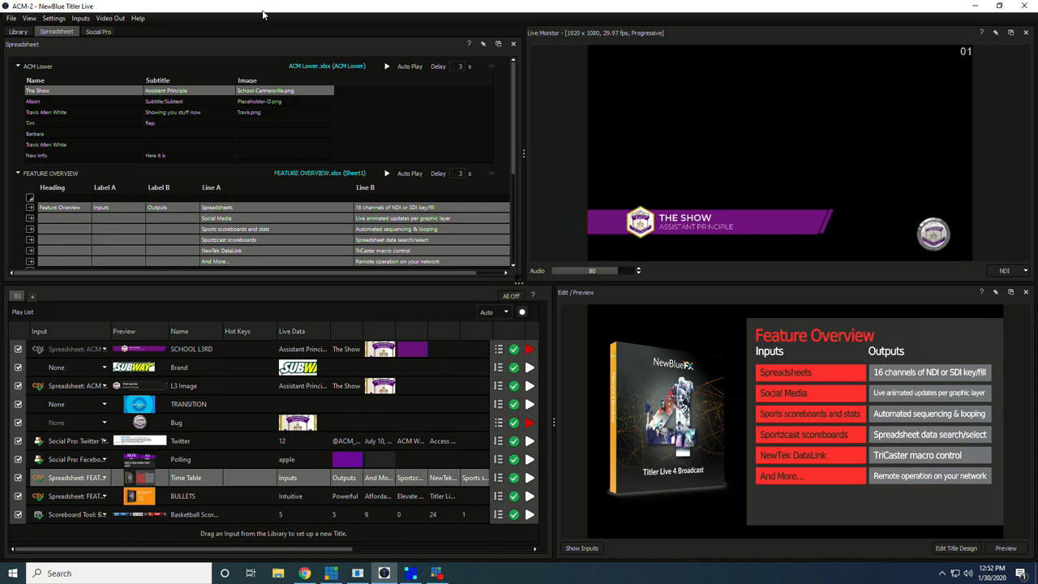
{"action": "mouse_move", "coordinate": [522, 113]}
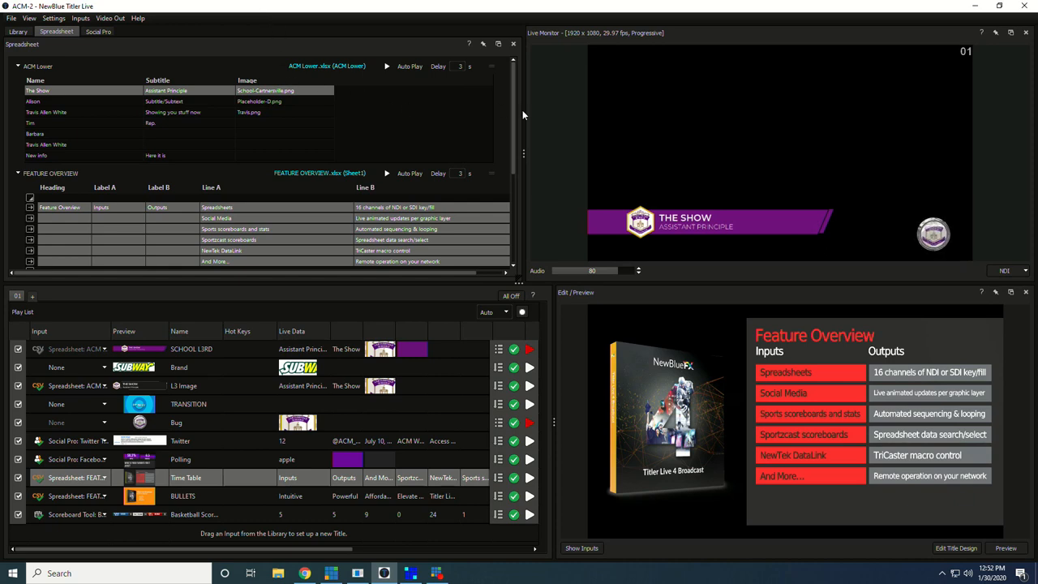
{"action": "mouse_move", "coordinate": [645, 117]}
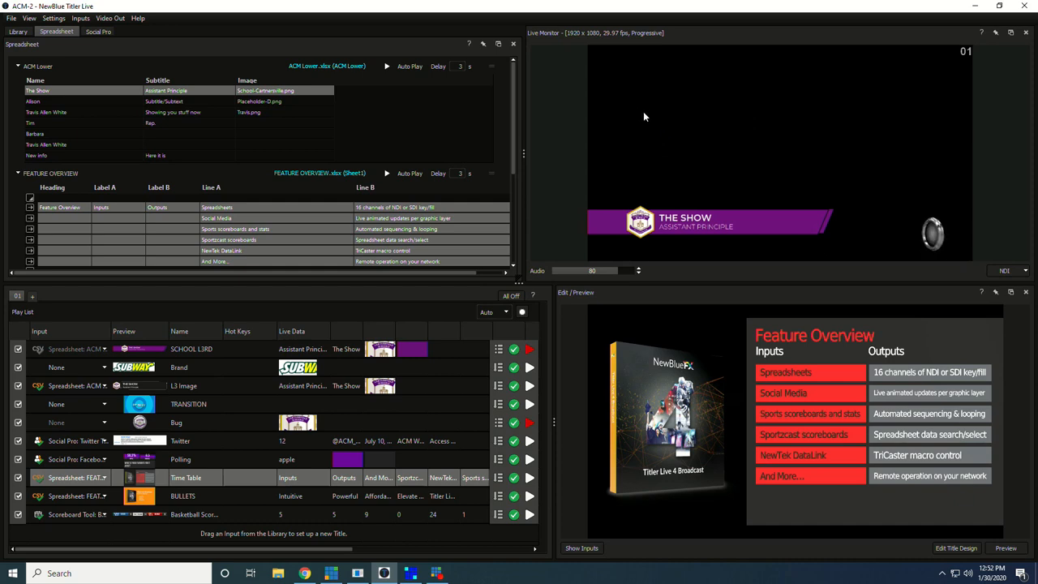
{"action": "mouse_move", "coordinate": [711, 220]}
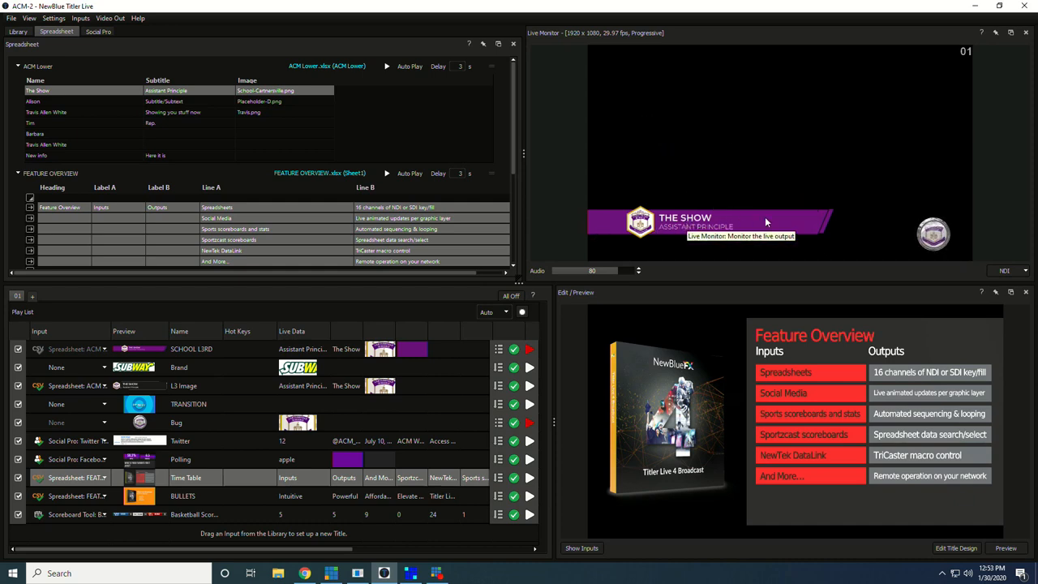
{"action": "mouse_move", "coordinate": [928, 237]}
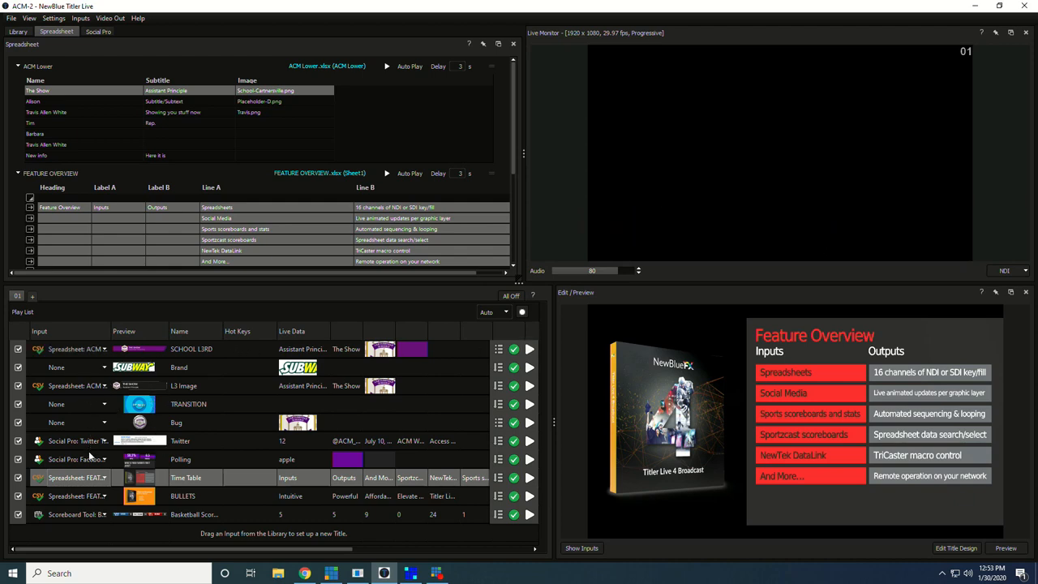
{"action": "mouse_move", "coordinate": [305, 360]}
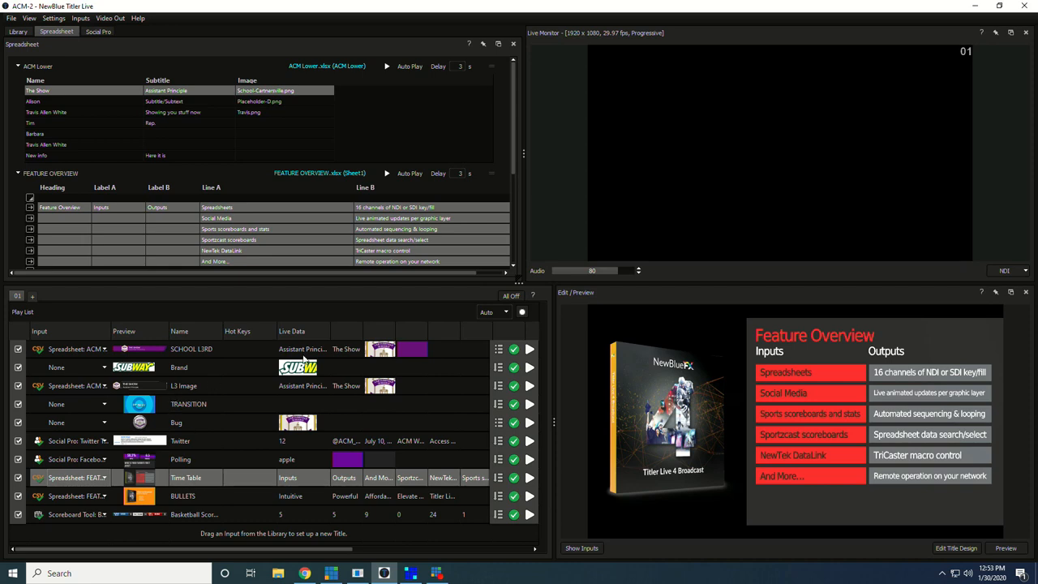
{"action": "mouse_move", "coordinate": [496, 502]}
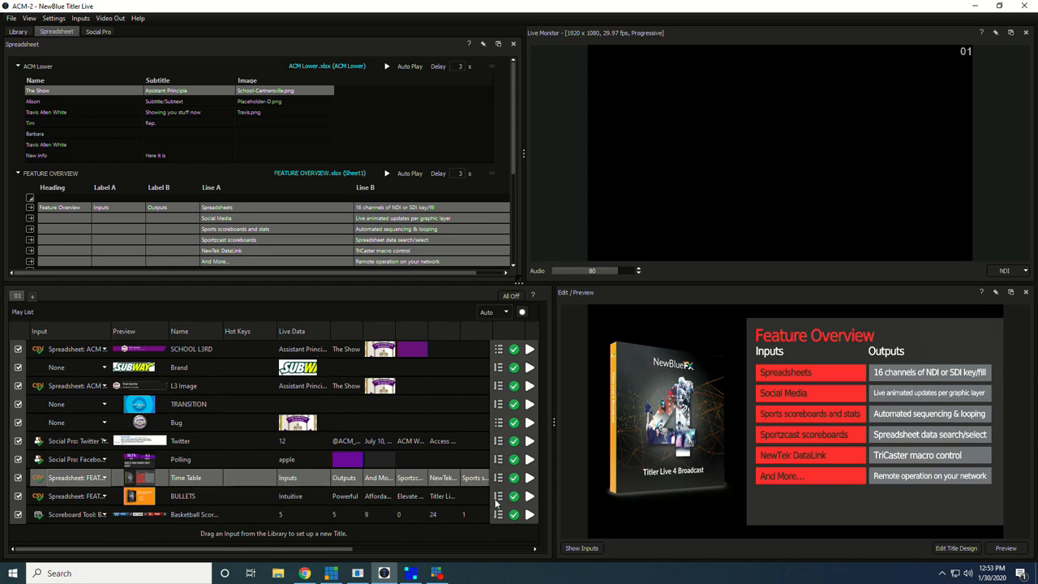
- Animate THE SHOW lower third off the Live Monitor, leaving the program channel empty
{"action": "left_click", "coordinate": [529, 477]}
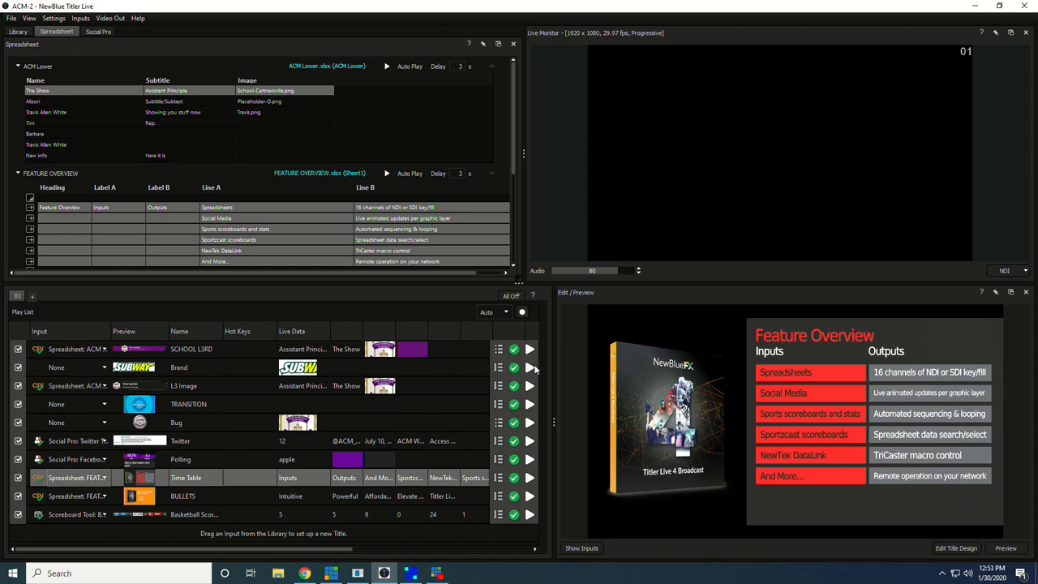
{"action": "left_click", "coordinate": [529, 348]}
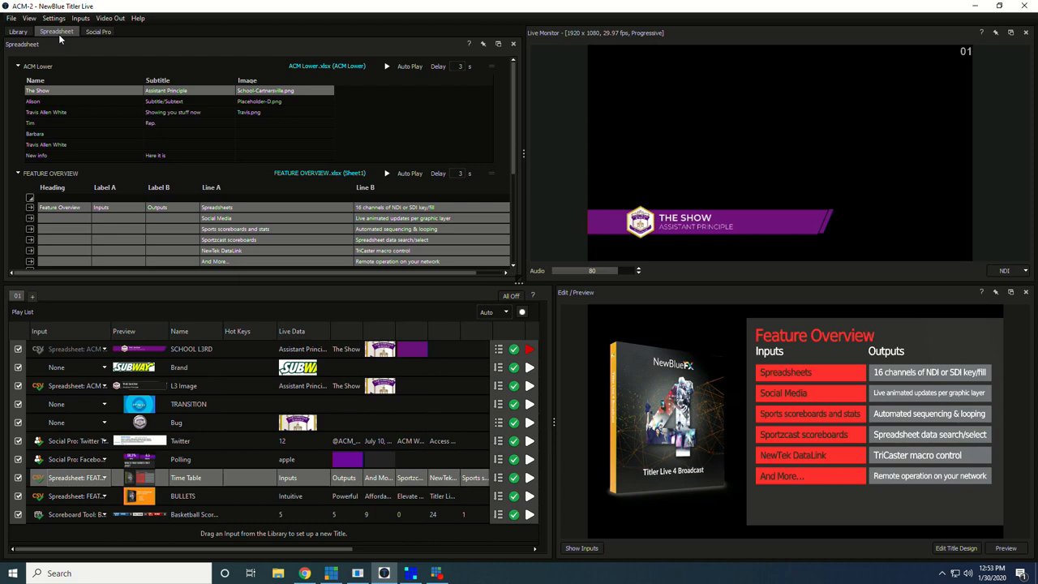
{"action": "mouse_move", "coordinate": [91, 157]}
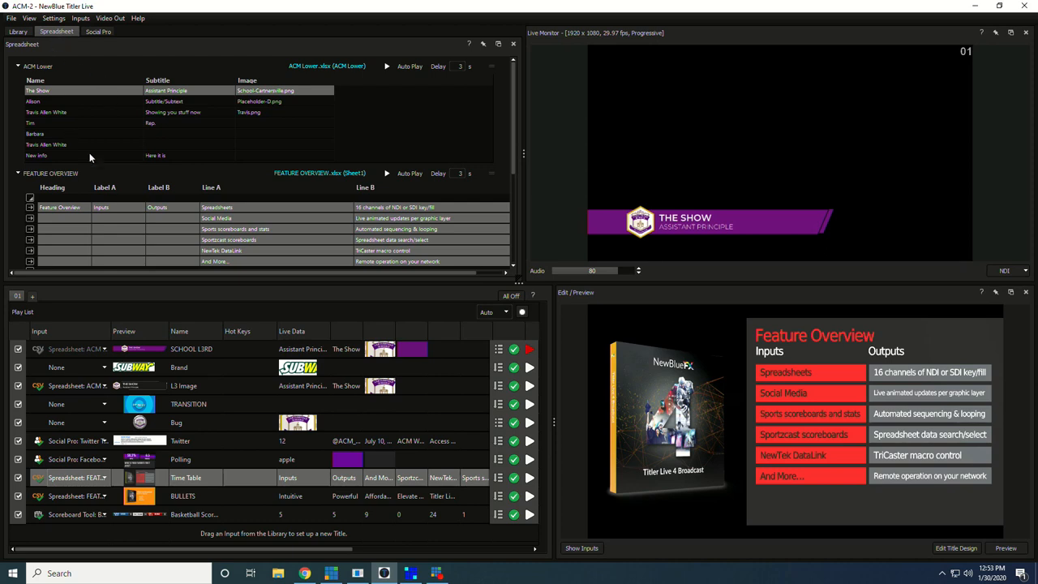
{"action": "mouse_move", "coordinate": [87, 192]}
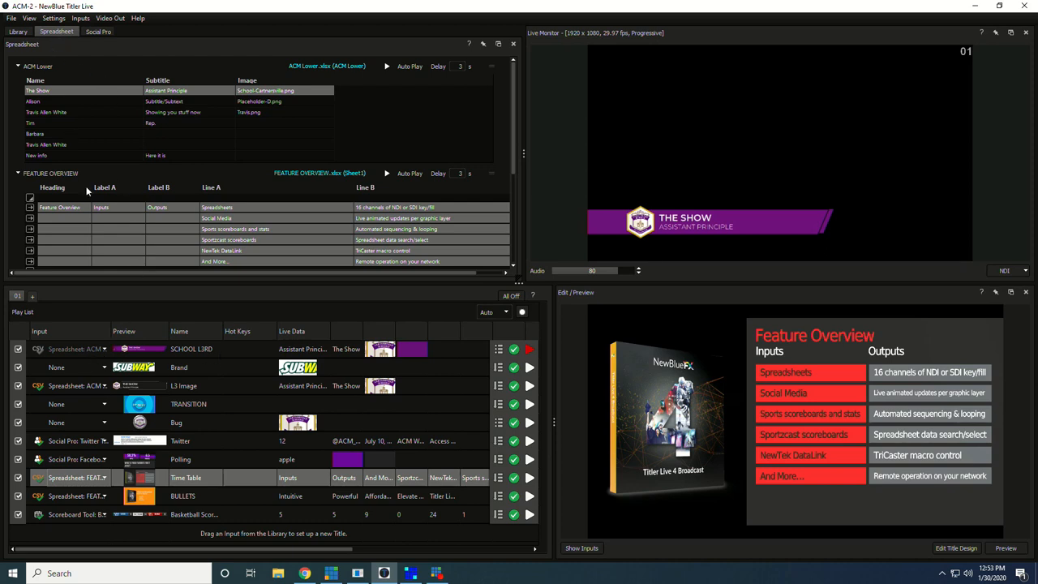
{"action": "left_click", "coordinate": [63, 100]}
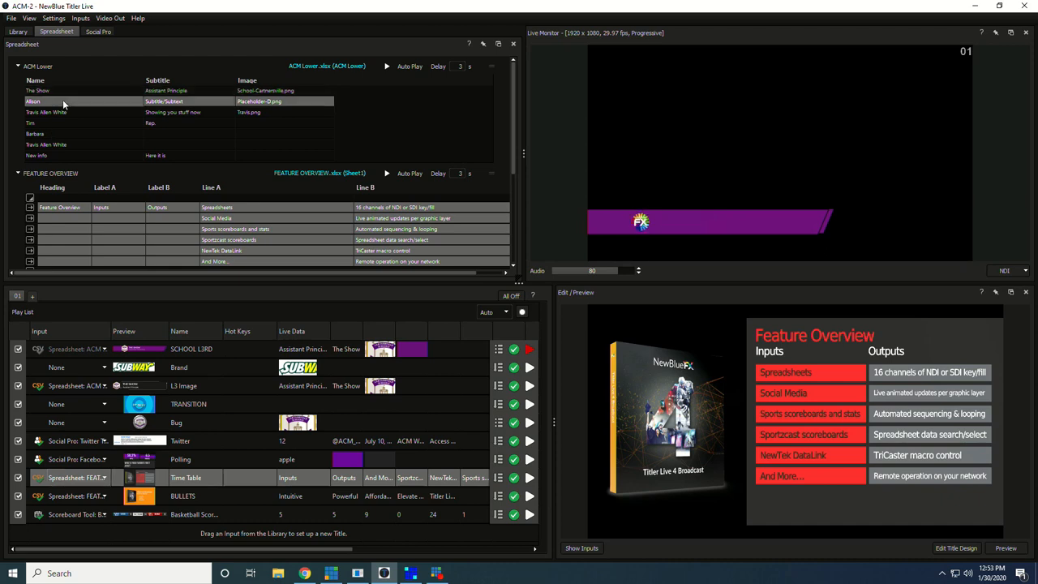
{"action": "left_click", "coordinate": [45, 112]}
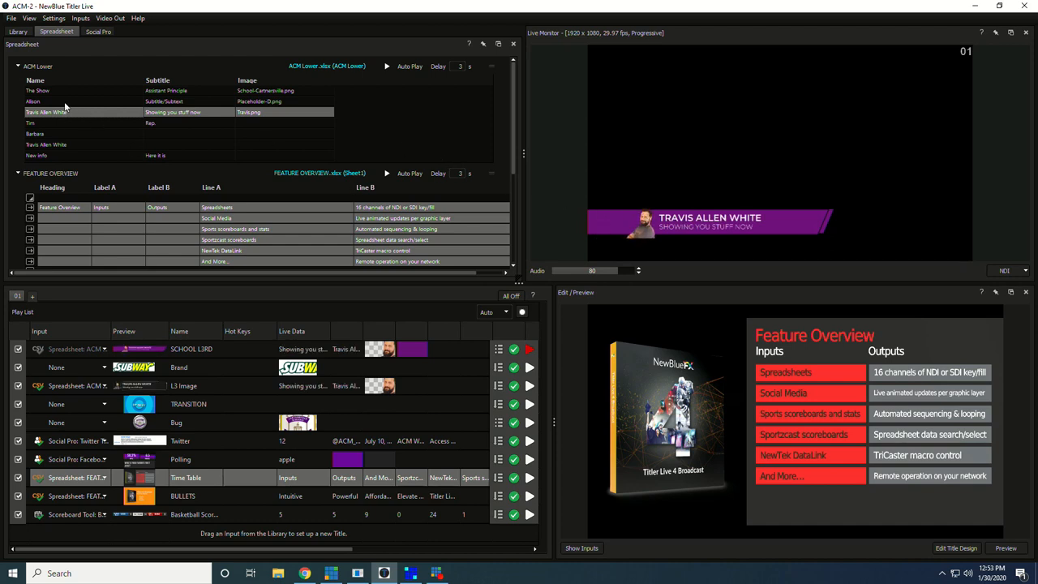
{"action": "left_click", "coordinate": [37, 91]}
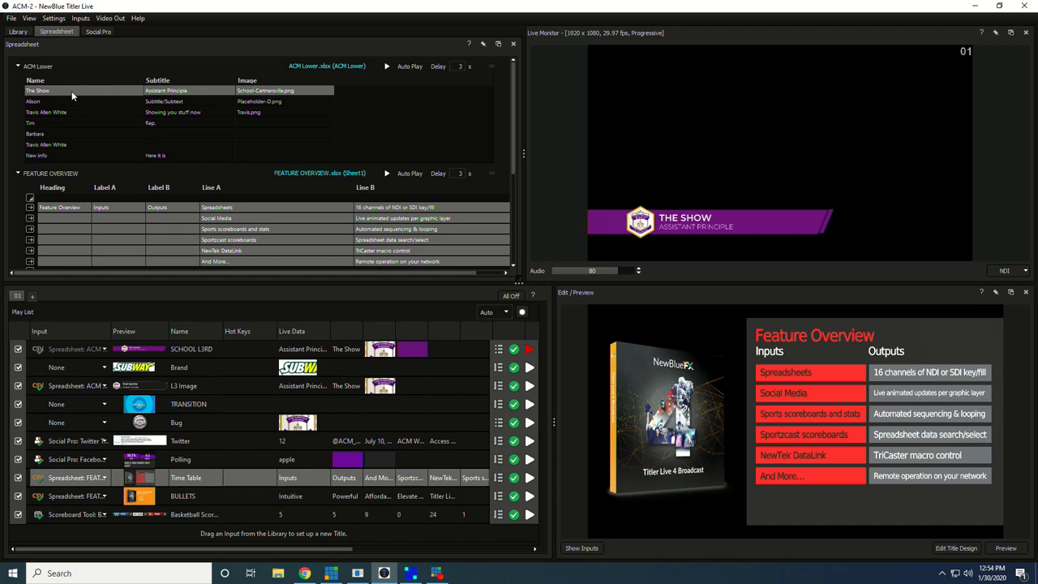
{"action": "mouse_move", "coordinate": [101, 214]}
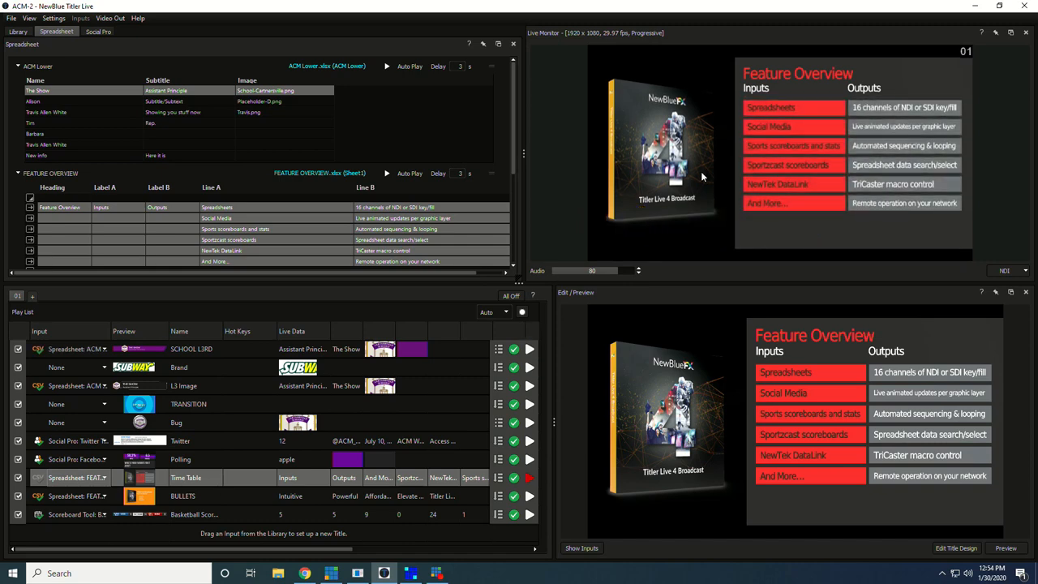
{"action": "mouse_move", "coordinate": [756, 115]}
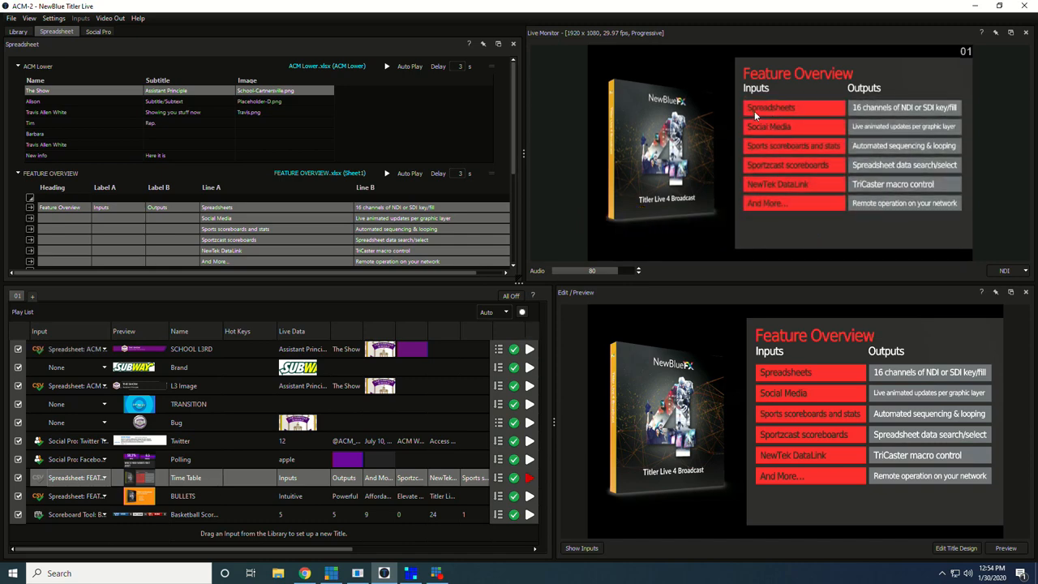
{"action": "mouse_move", "coordinate": [778, 170]}
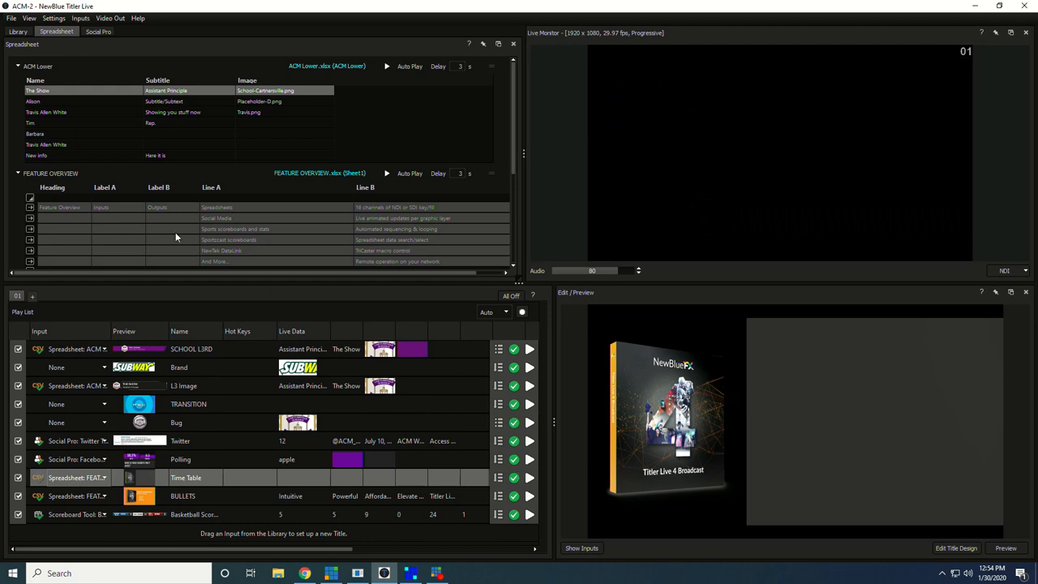
- Reveal only the Spreadsheets row of the Feature Overview table, then load the Basketball Score title into preview
{"action": "left_click", "coordinate": [29, 207]}
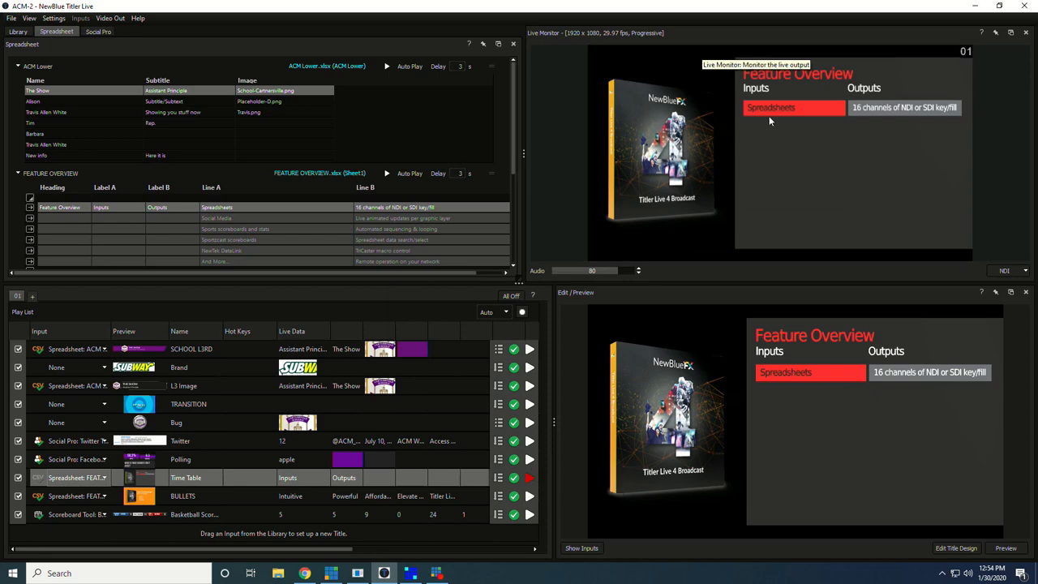
{"action": "mouse_move", "coordinate": [874, 112]}
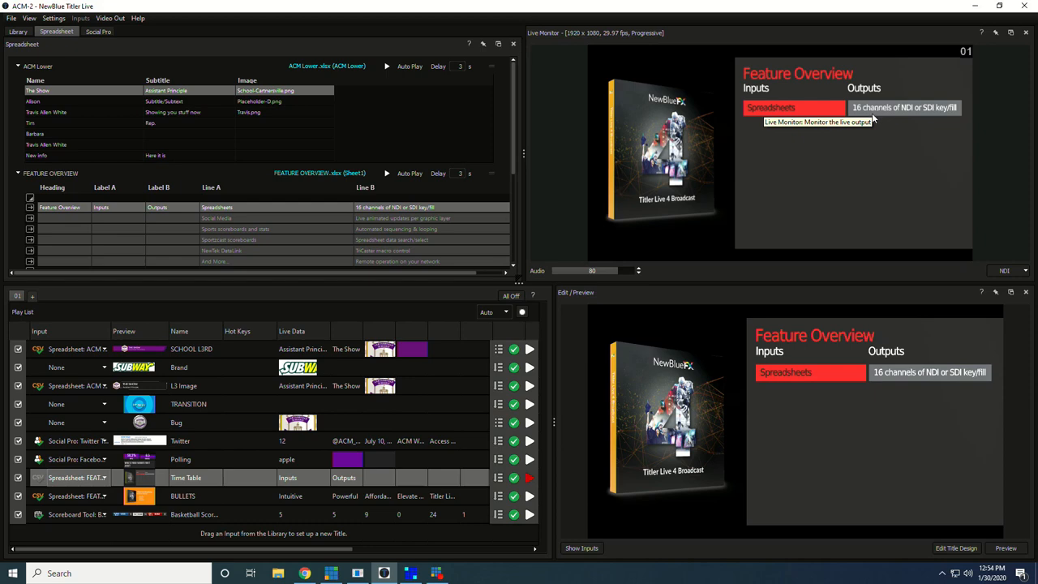
{"action": "mouse_move", "coordinate": [840, 134]}
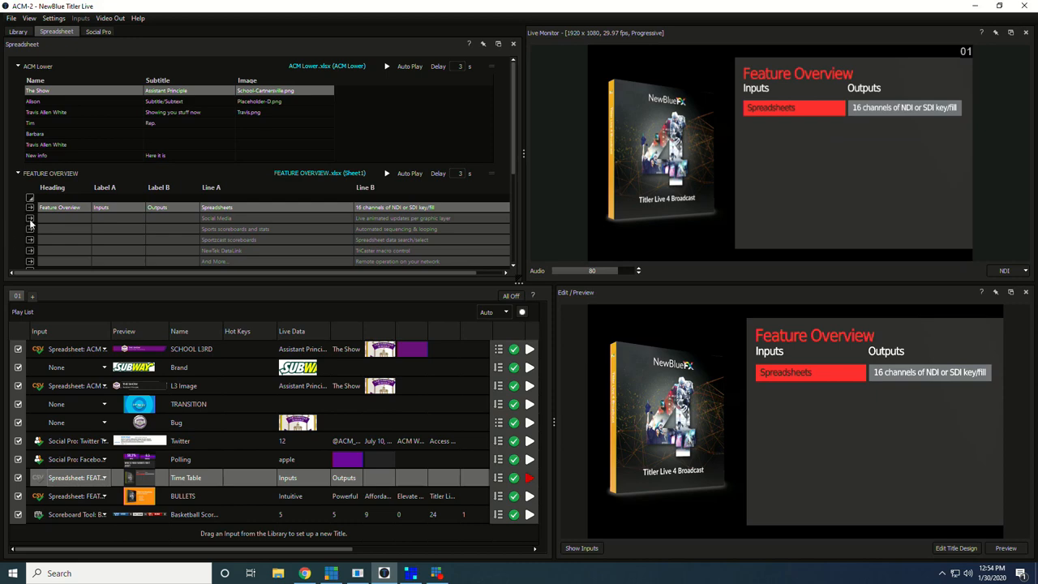
{"action": "left_click", "coordinate": [31, 217]}
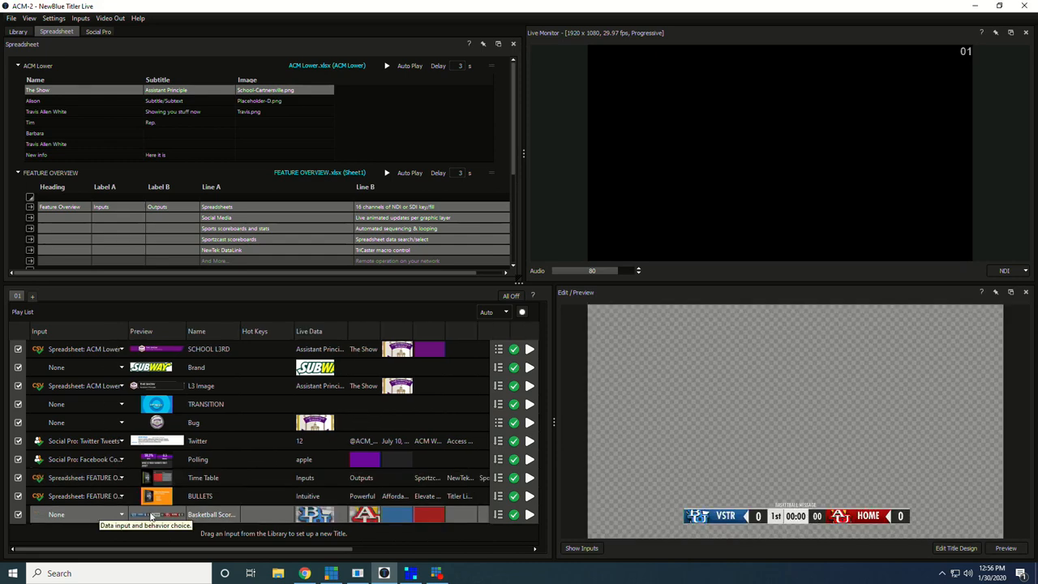
{"action": "mouse_move", "coordinate": [344, 517]}
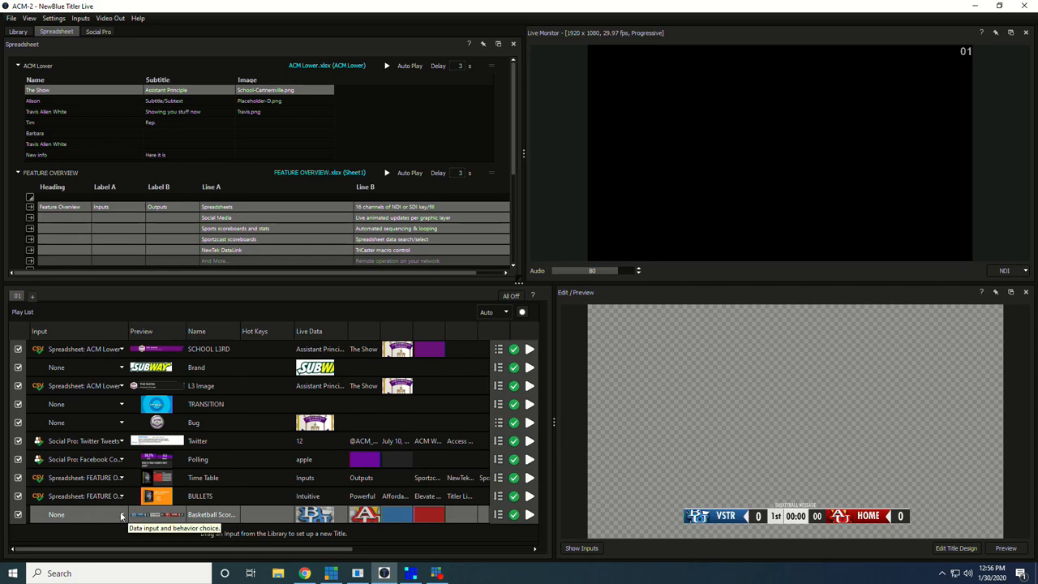
- Set the Basketball Score title's input to Sports > Scoreboard Tool > Basketball
{"action": "left_click", "coordinate": [120, 514]}
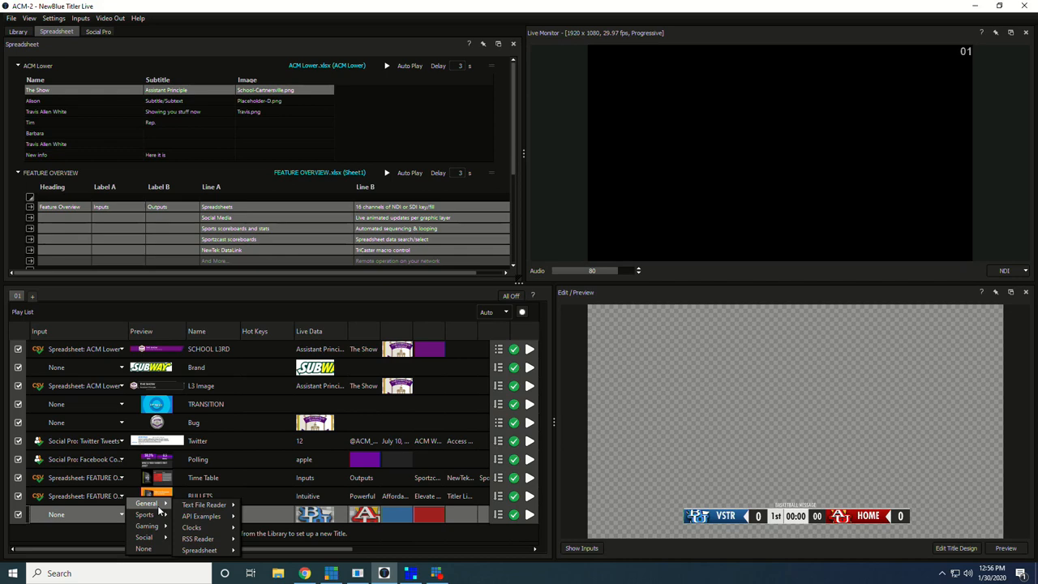
{"action": "mouse_move", "coordinate": [144, 515]}
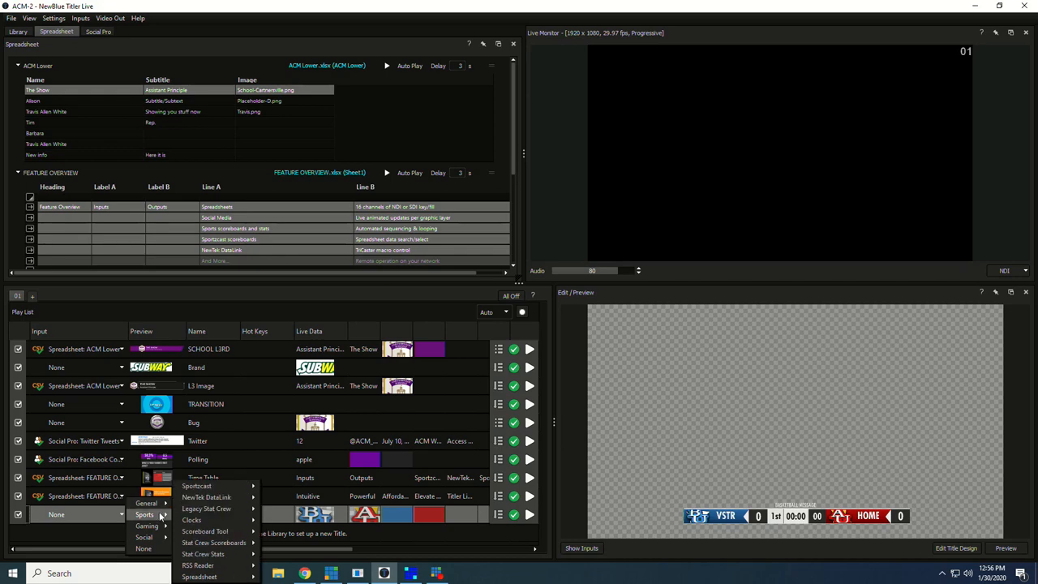
{"action": "mouse_move", "coordinate": [214, 541]}
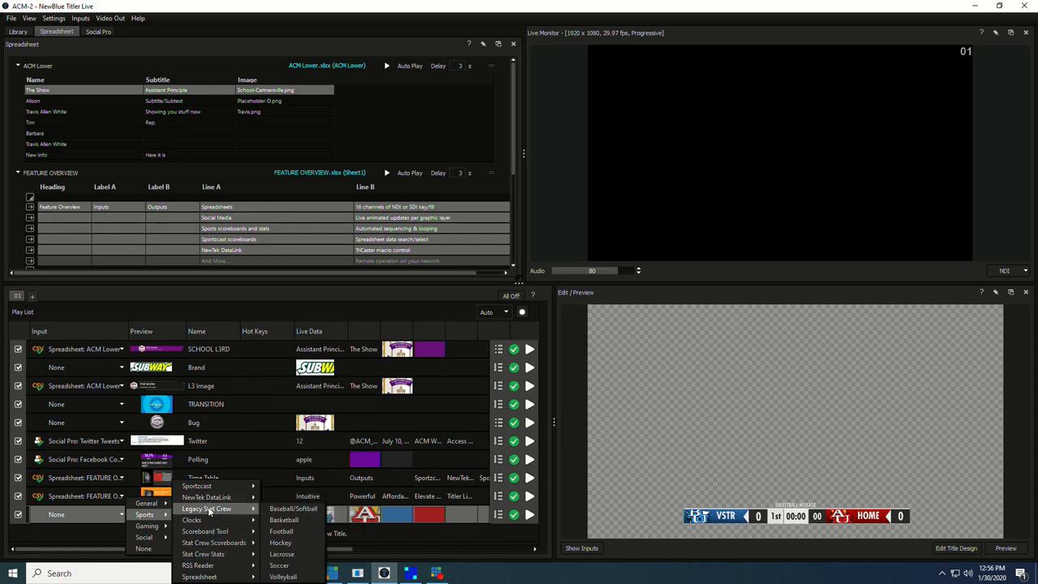
{"action": "mouse_move", "coordinate": [214, 541]}
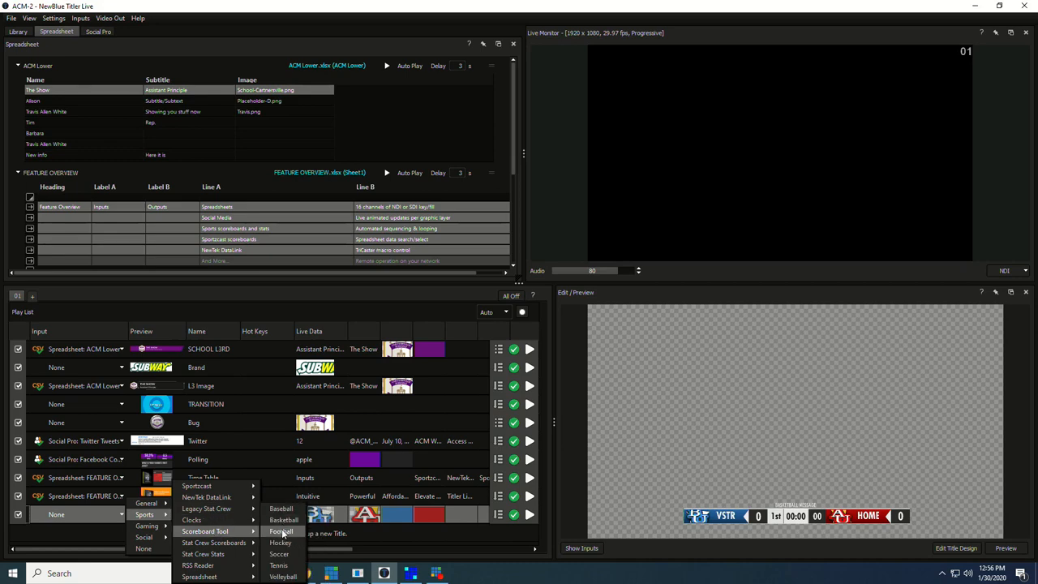
{"action": "left_click", "coordinate": [284, 519]}
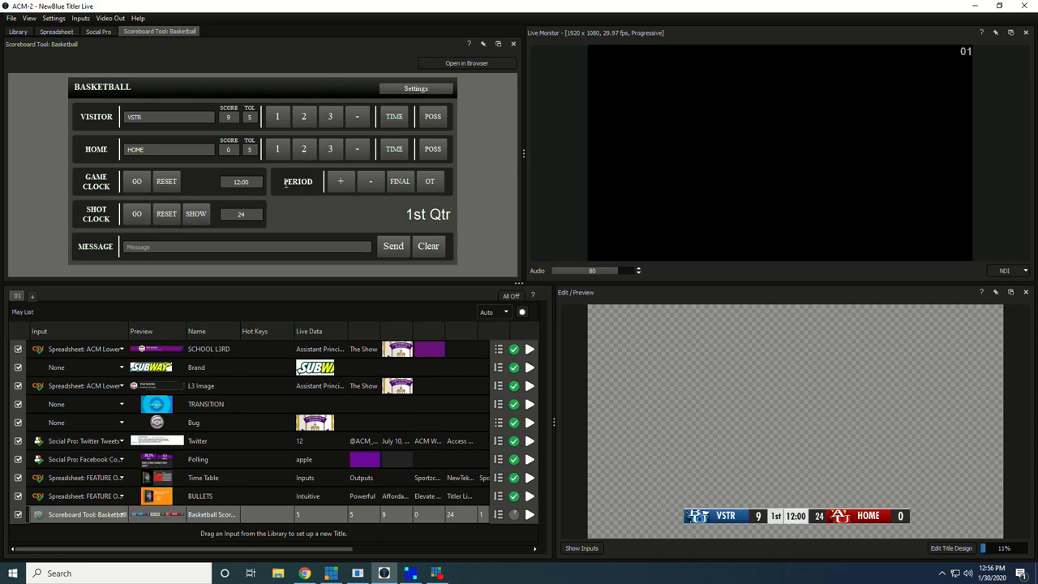
- Run the scoreboard controller to reach visitor 12, home 2
{"action": "left_click", "coordinate": [277, 117]}
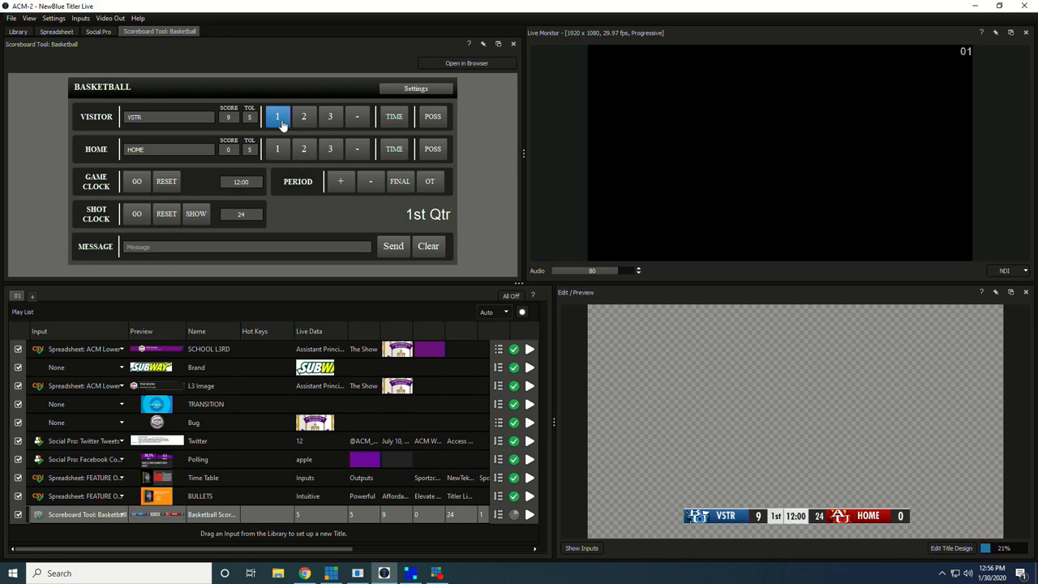
{"action": "left_click", "coordinate": [303, 116]}
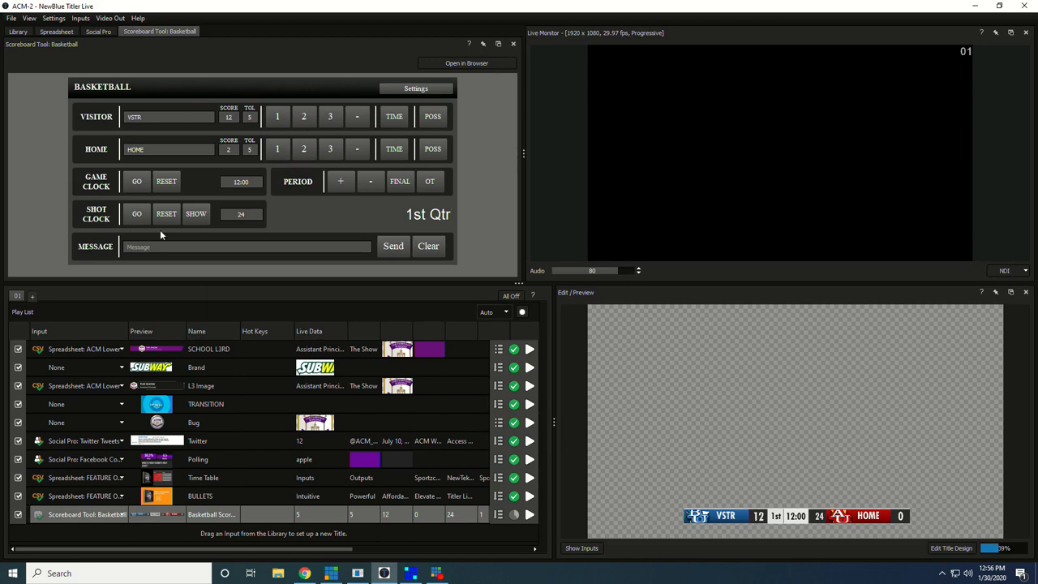
{"action": "left_click", "coordinate": [370, 182]}
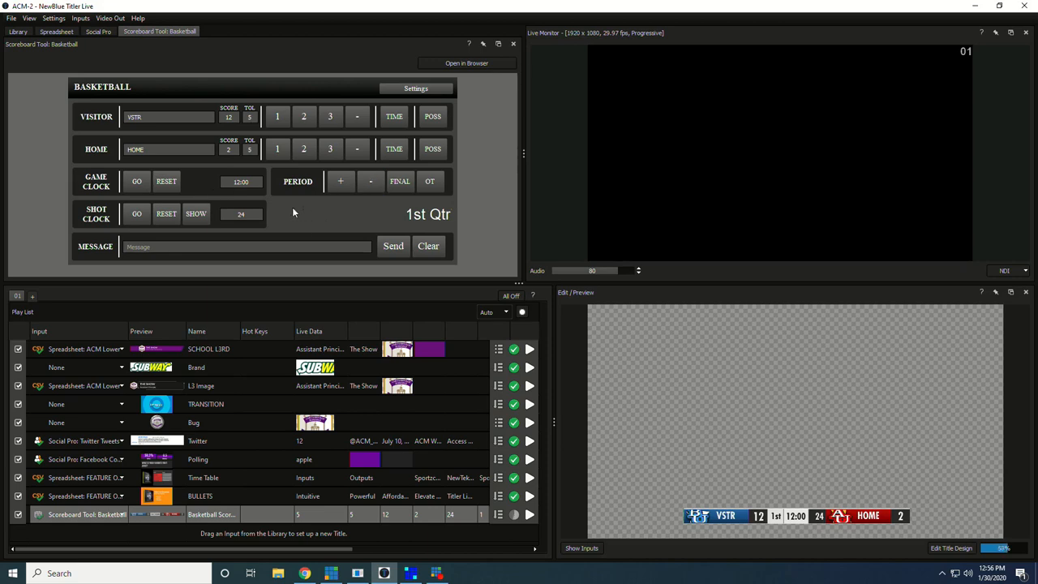
{"action": "left_click", "coordinate": [276, 149]}
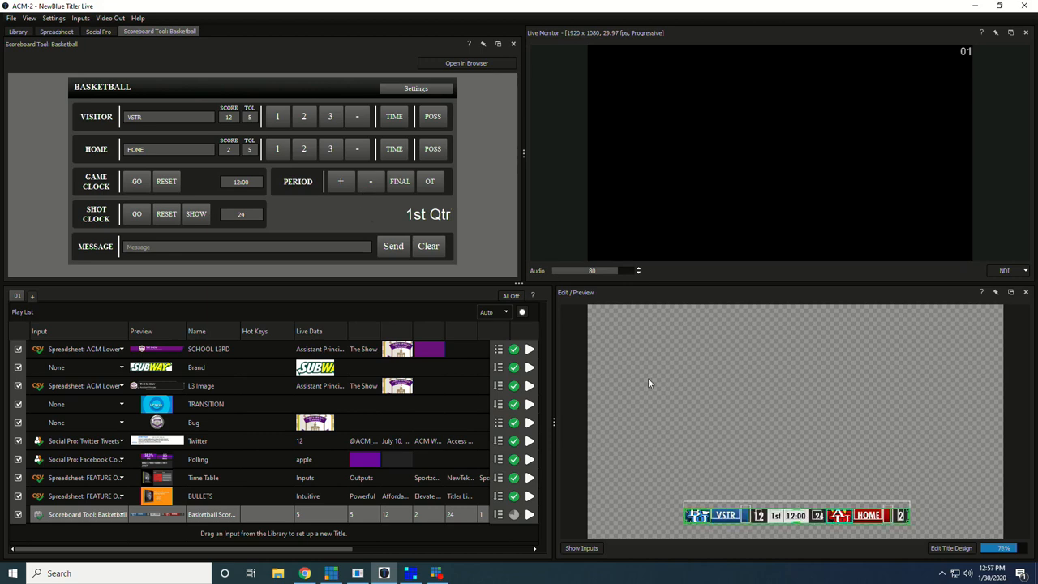
{"action": "left_click", "coordinate": [428, 247]}
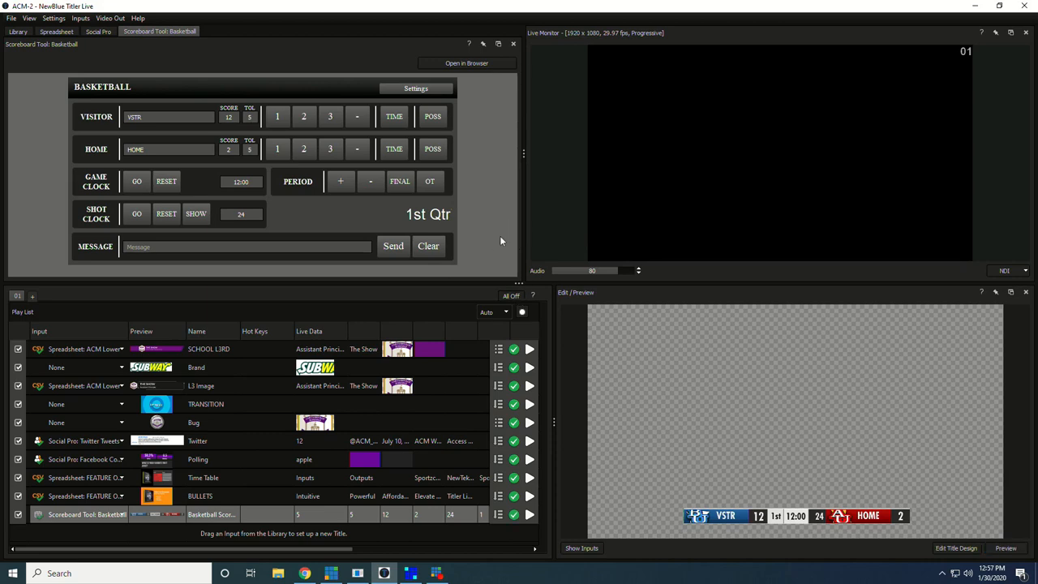
- Take the basketball scoreboard live and bring up the Scoreboard Tool Remote Control dialog
{"action": "left_click", "coordinate": [529, 514]}
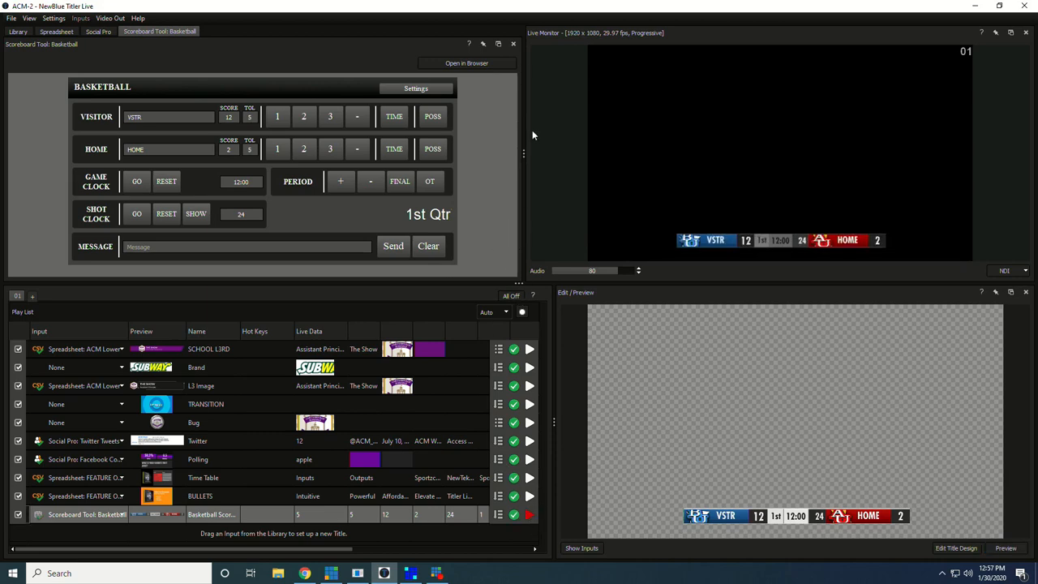
{"action": "left_click", "coordinate": [467, 63]}
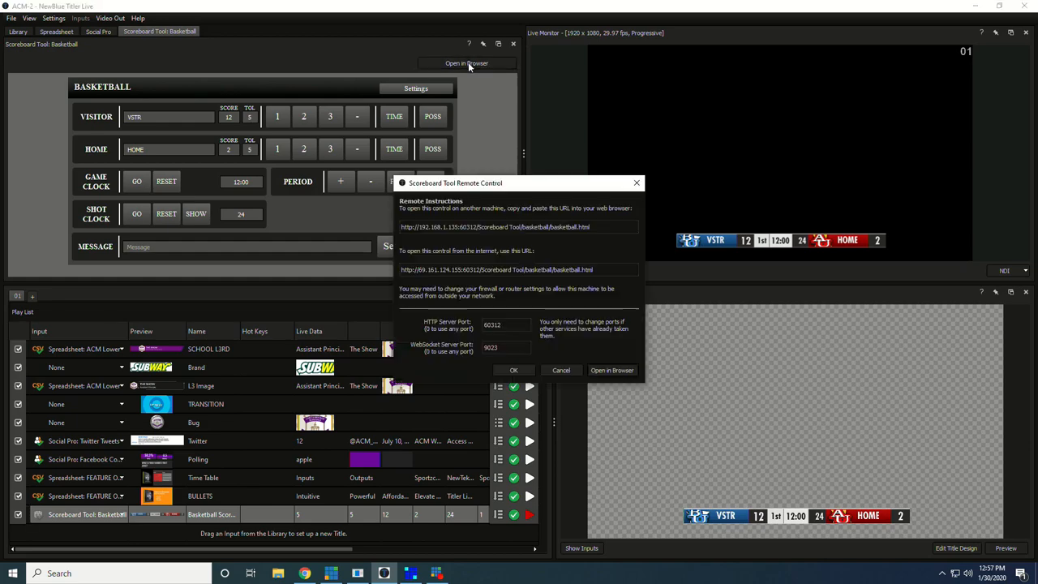
- Run the live scoreboard from the controller web page in Chrome, then return to the spreadsheet inputs in Titler Live
{"action": "left_click", "coordinate": [613, 369]}
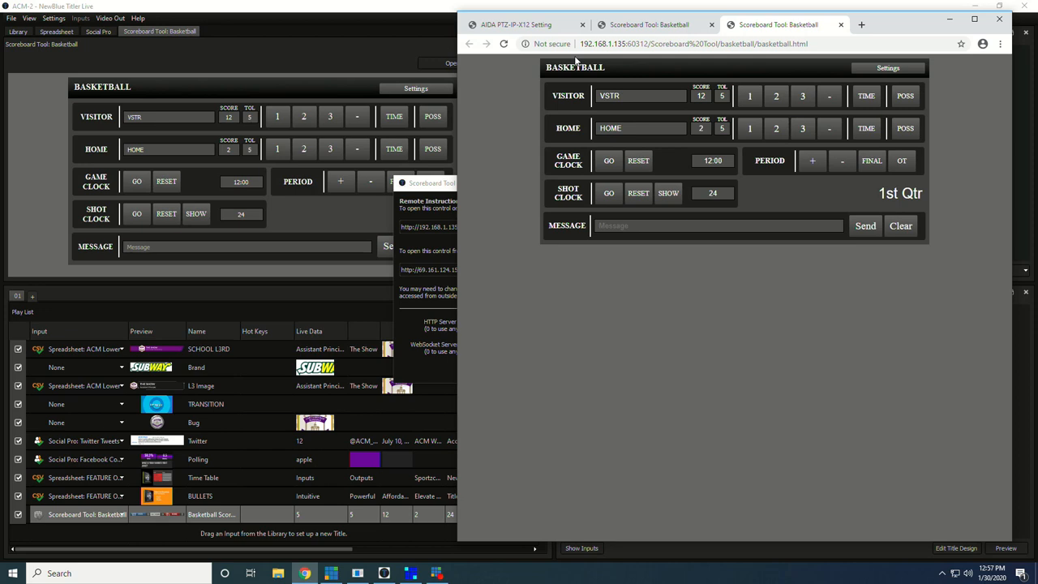
{"action": "mouse_move", "coordinate": [587, 134]}
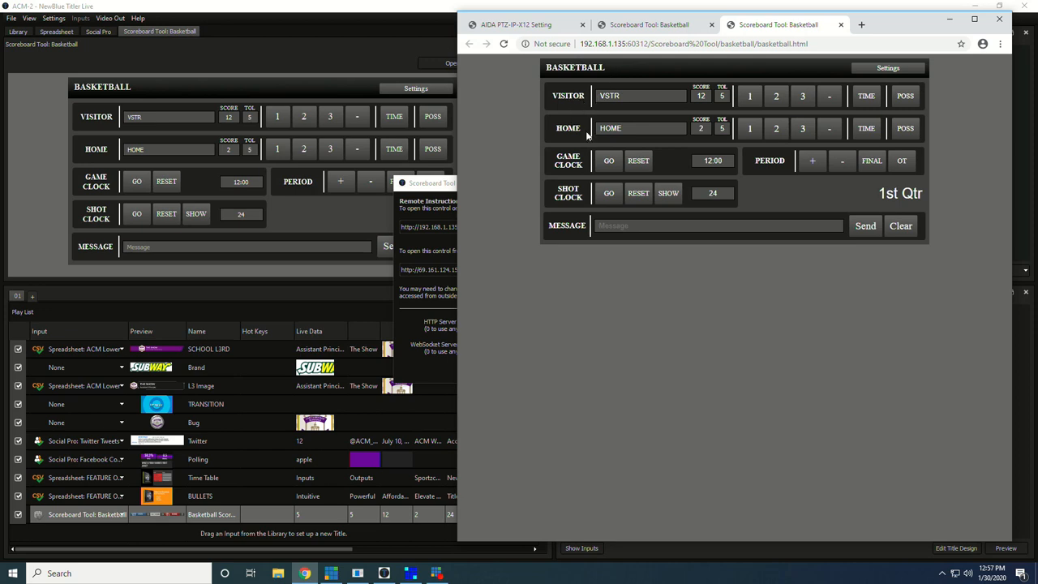
{"action": "mouse_move", "coordinate": [888, 120]}
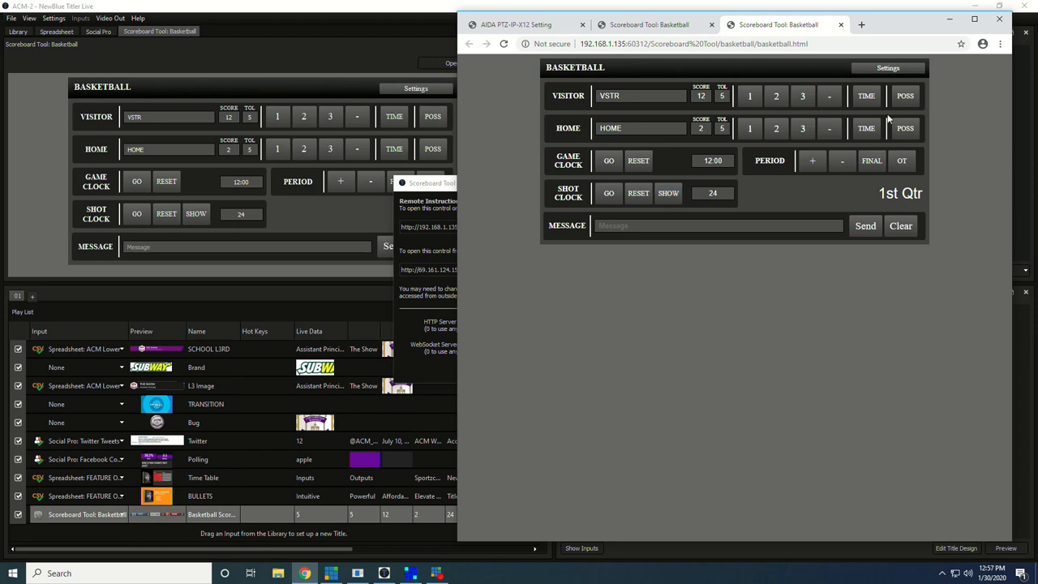
{"action": "left_click", "coordinate": [749, 95]}
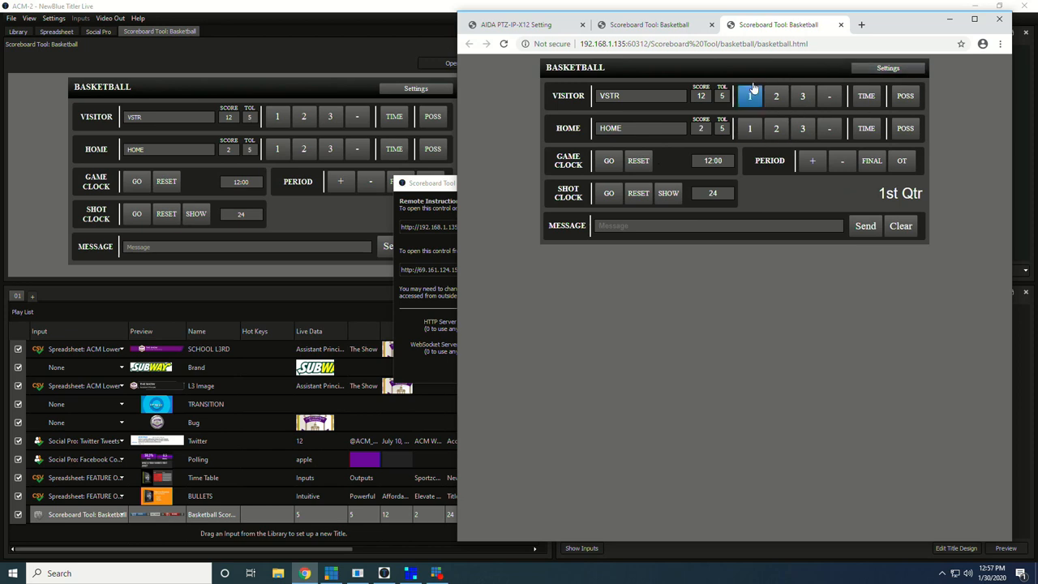
{"action": "left_click", "coordinate": [775, 95]}
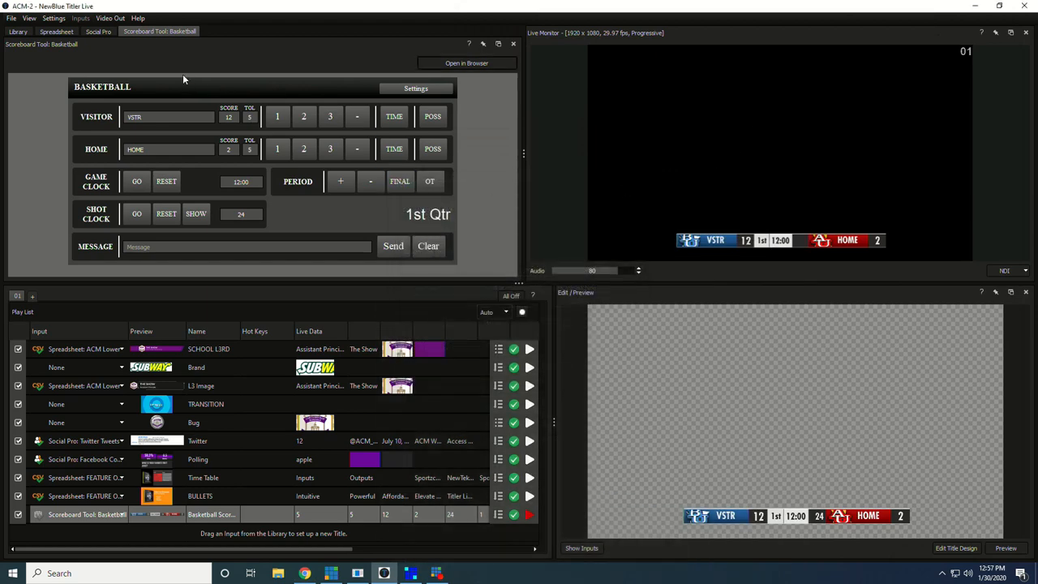
{"action": "mouse_move", "coordinate": [384, 222]}
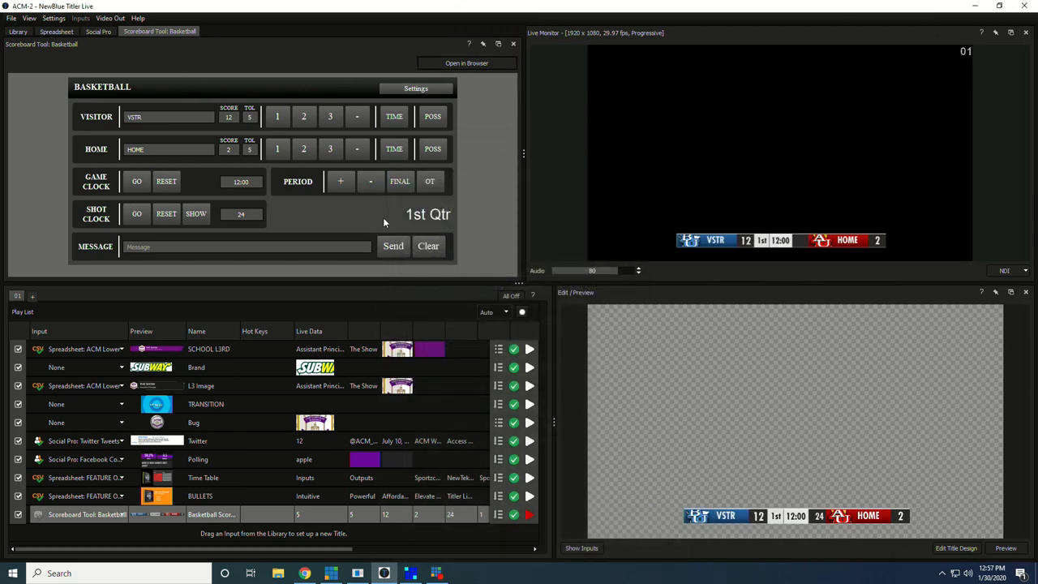
{"action": "left_click", "coordinate": [57, 31]}
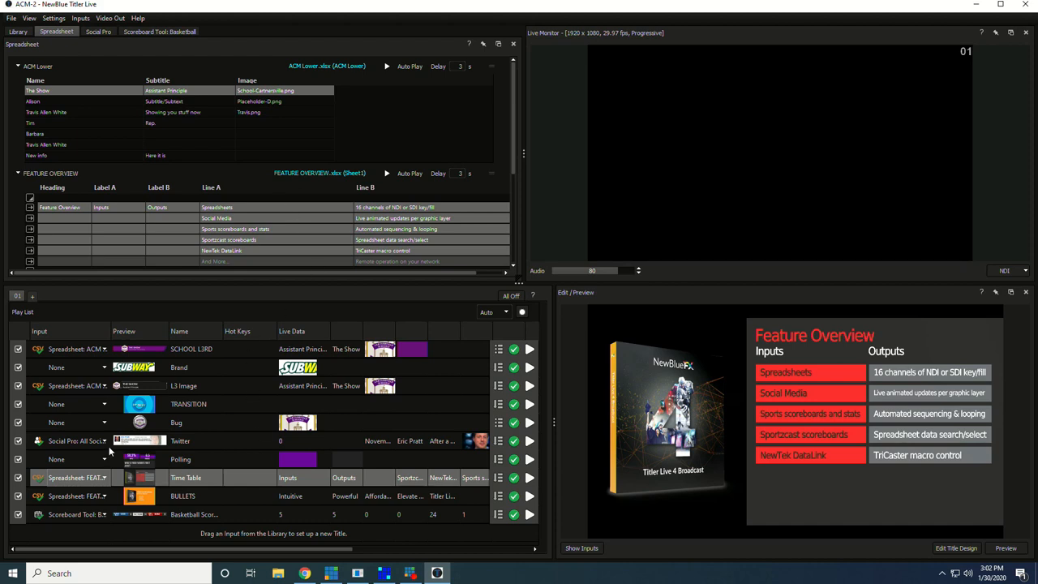
- Switch to the Social Pro input and scroll through the Facebook Posts feed sending posts to the lower third
{"action": "left_click", "coordinate": [97, 32]}
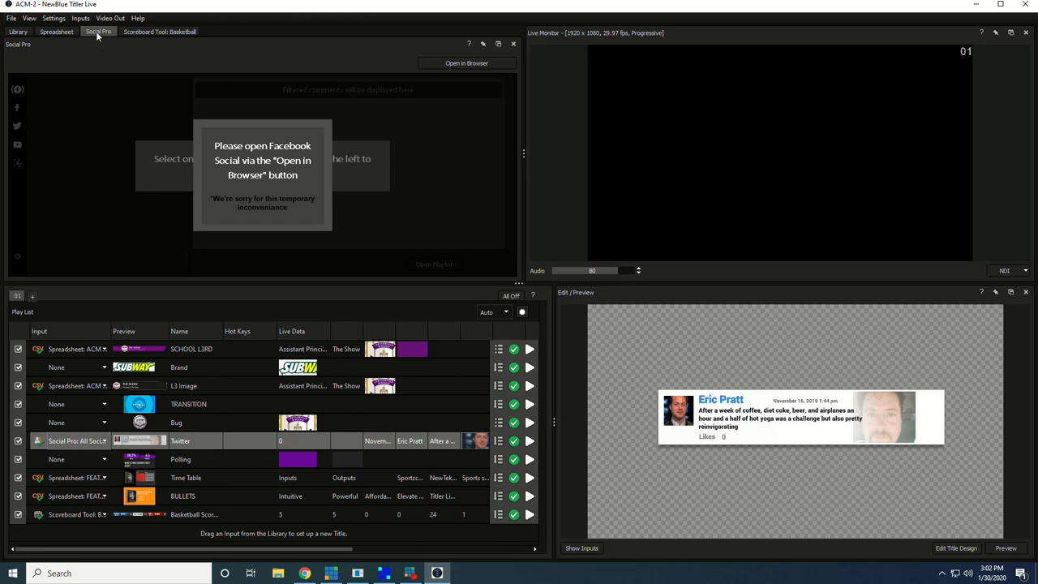
{"action": "mouse_move", "coordinate": [139, 441]}
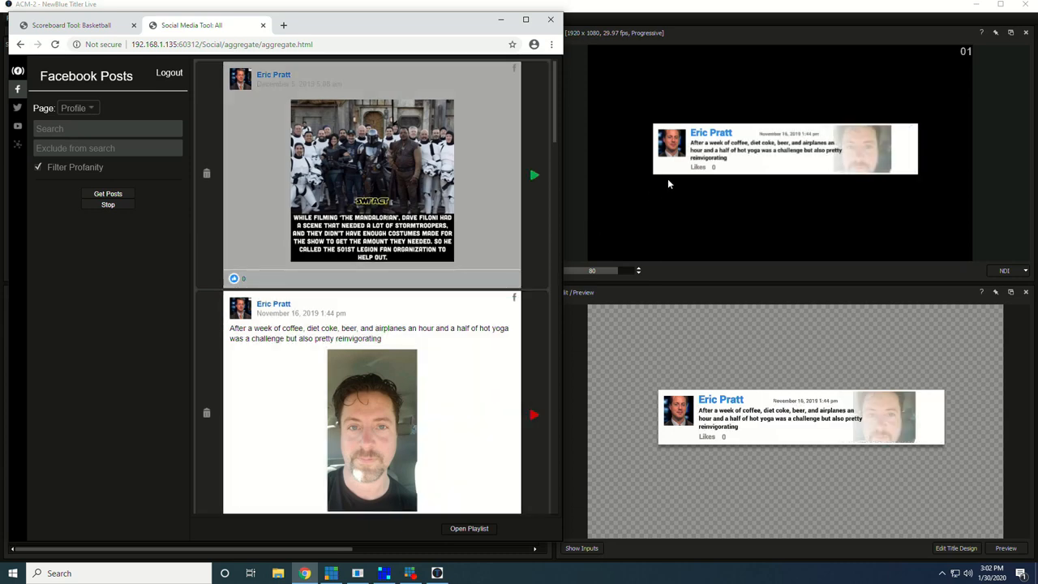
{"action": "scroll", "scroll_direction": "down", "scroll_amount": 3}
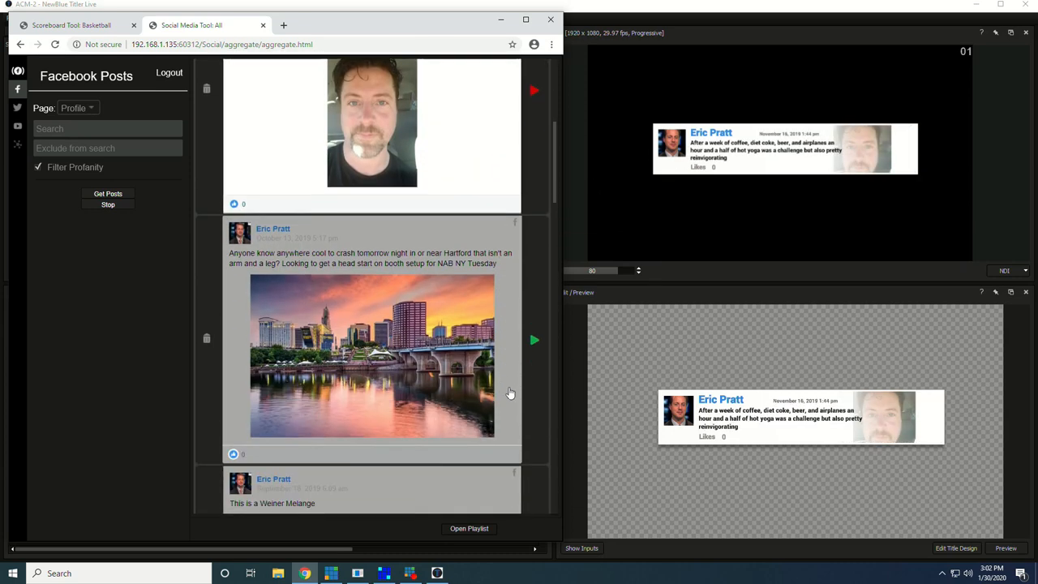
{"action": "scroll", "scroll_direction": "down", "scroll_amount": 3}
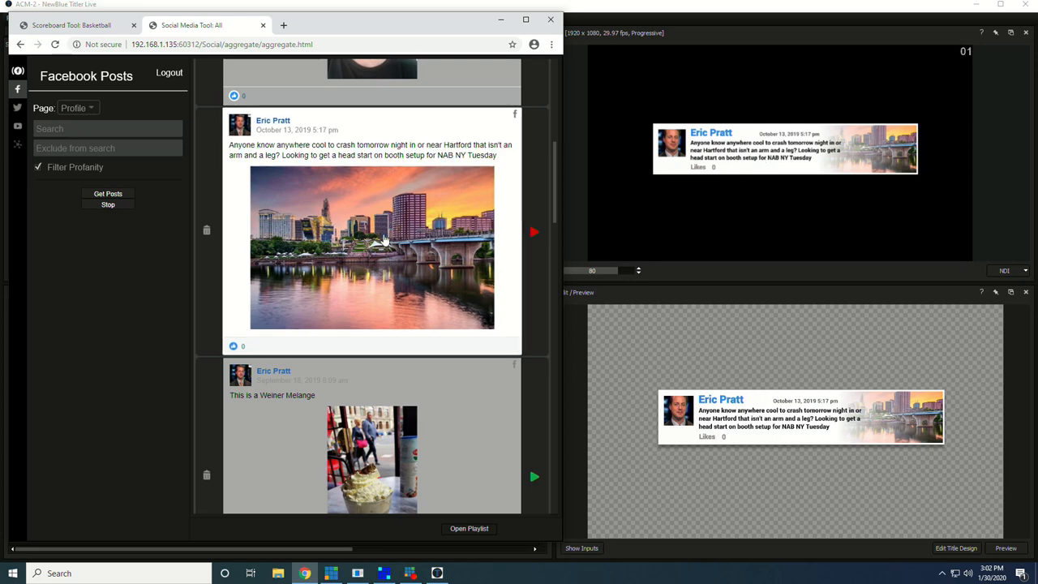
{"action": "scroll", "scroll_direction": "down", "scroll_amount": 3}
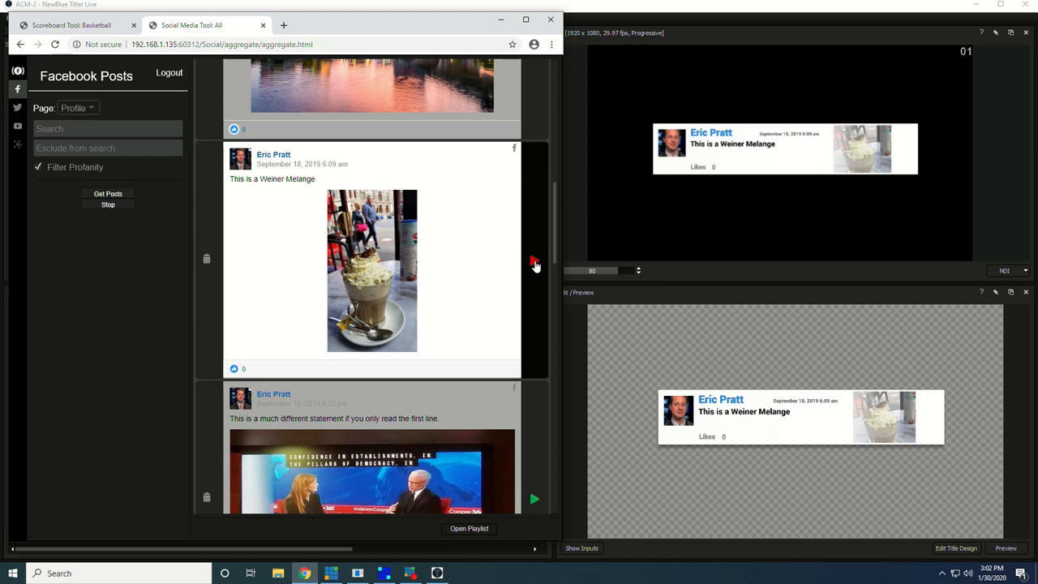
{"action": "scroll", "scroll_direction": "down", "scroll_amount": 3}
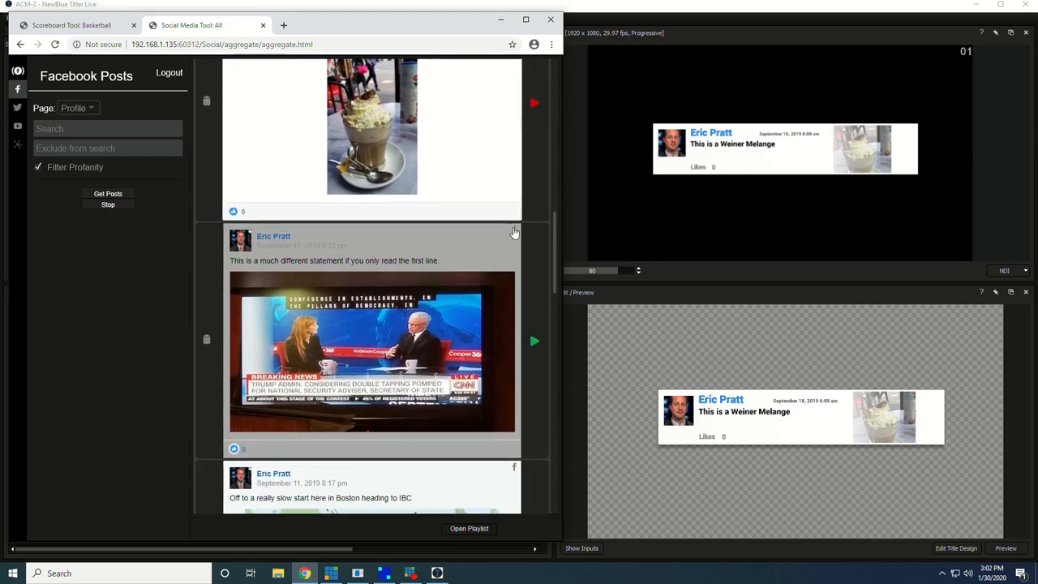
{"action": "scroll", "scroll_direction": "down", "scroll_amount": 3}
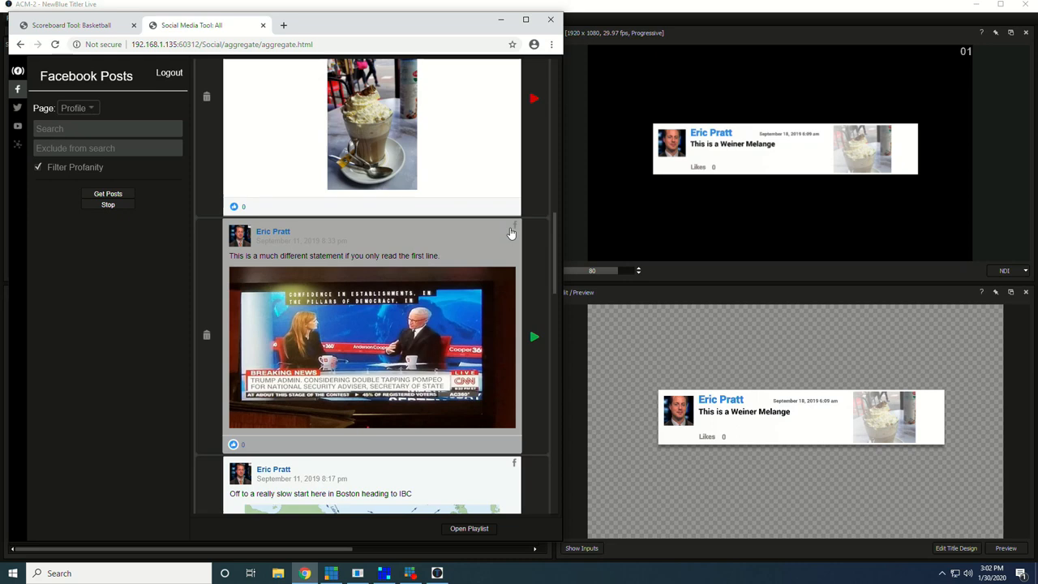
{"action": "scroll", "scroll_direction": "down", "scroll_amount": 3}
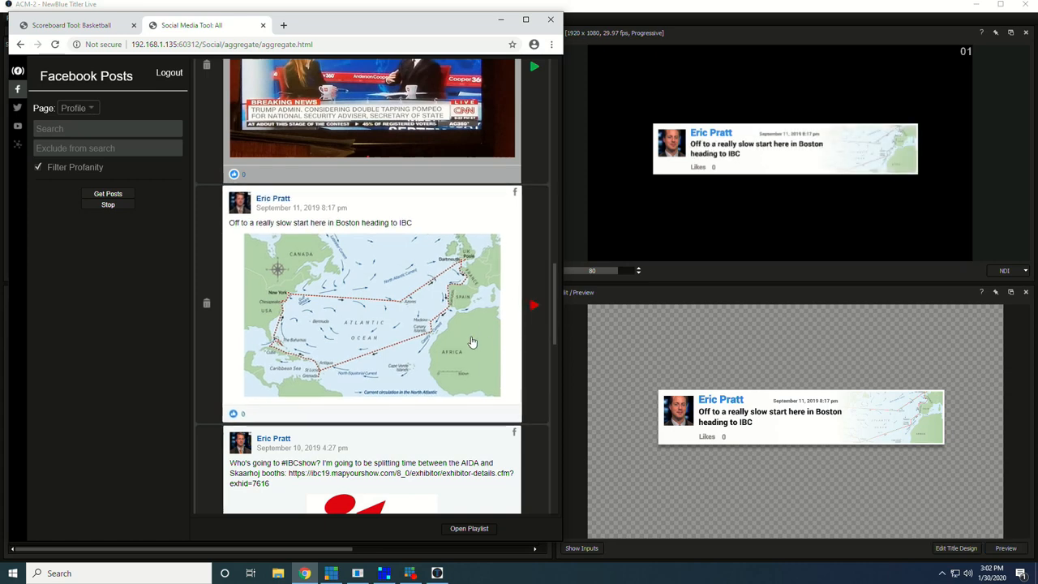
{"action": "scroll", "scroll_direction": "down", "scroll_amount": 3}
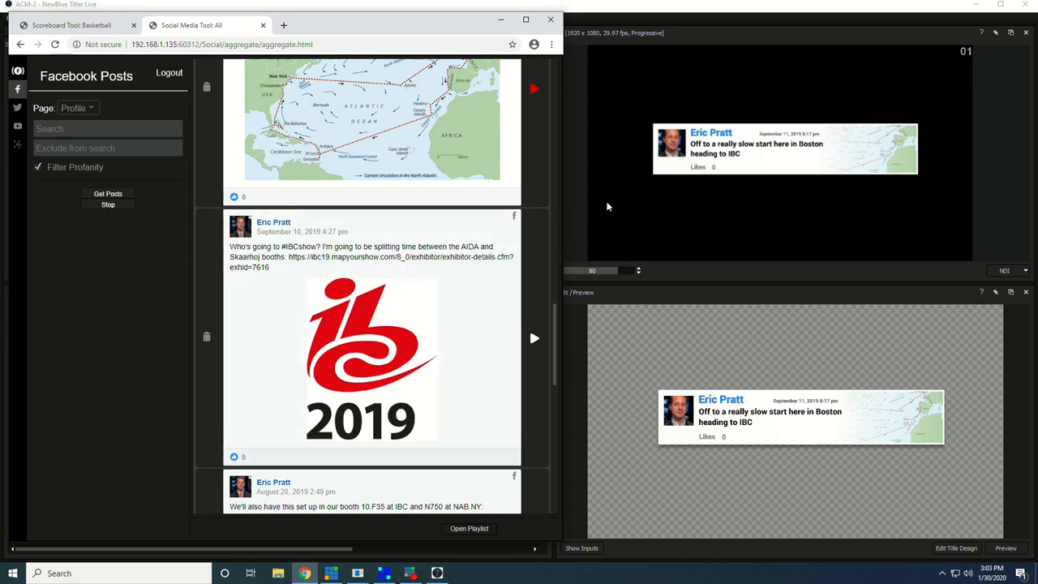
{"action": "mouse_move", "coordinate": [756, 159]}
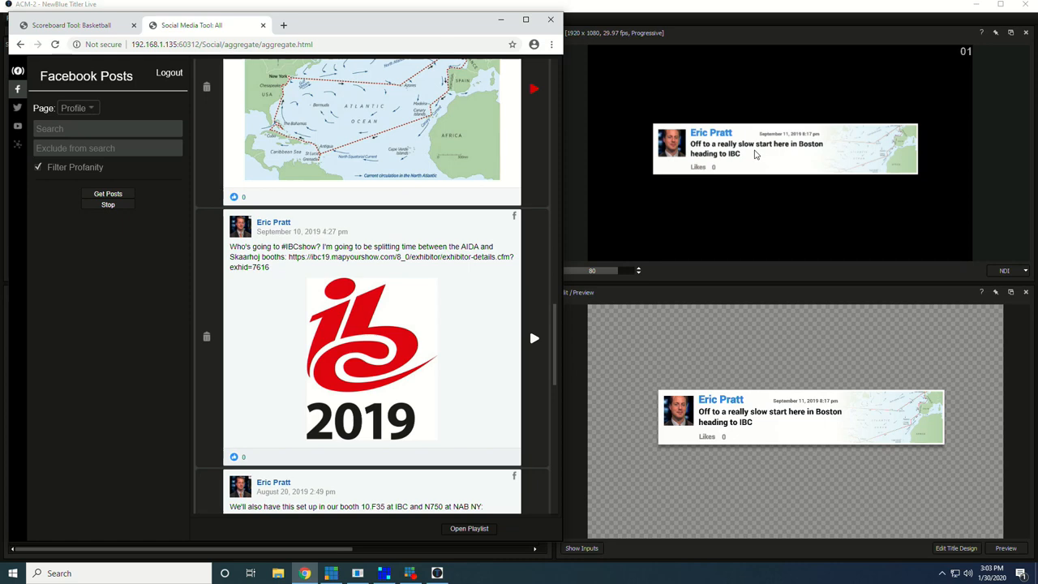
{"action": "mouse_move", "coordinate": [749, 204]}
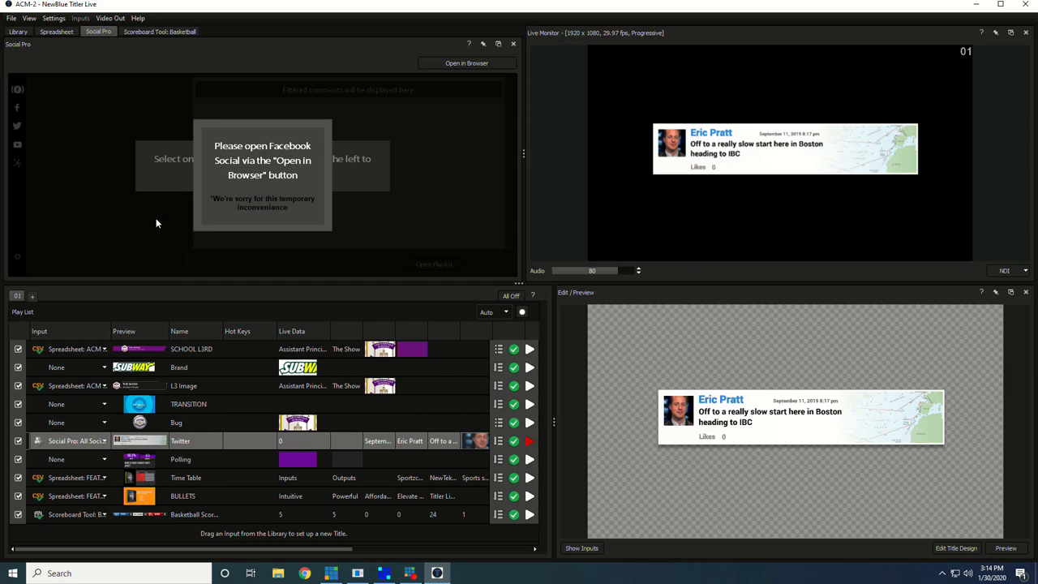
{"action": "mouse_move", "coordinate": [152, 221]}
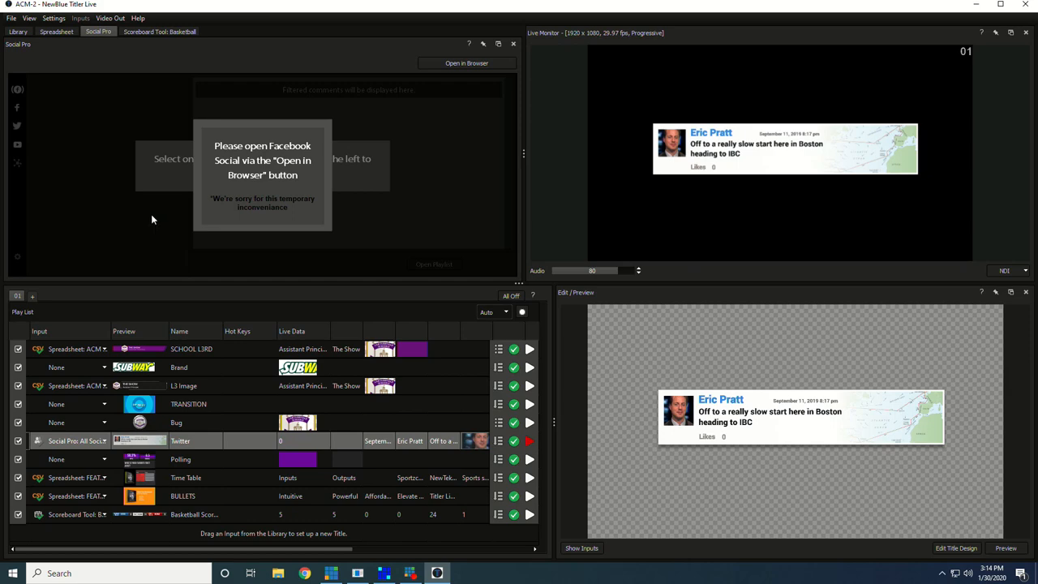
{"action": "left_click", "coordinate": [110, 18]}
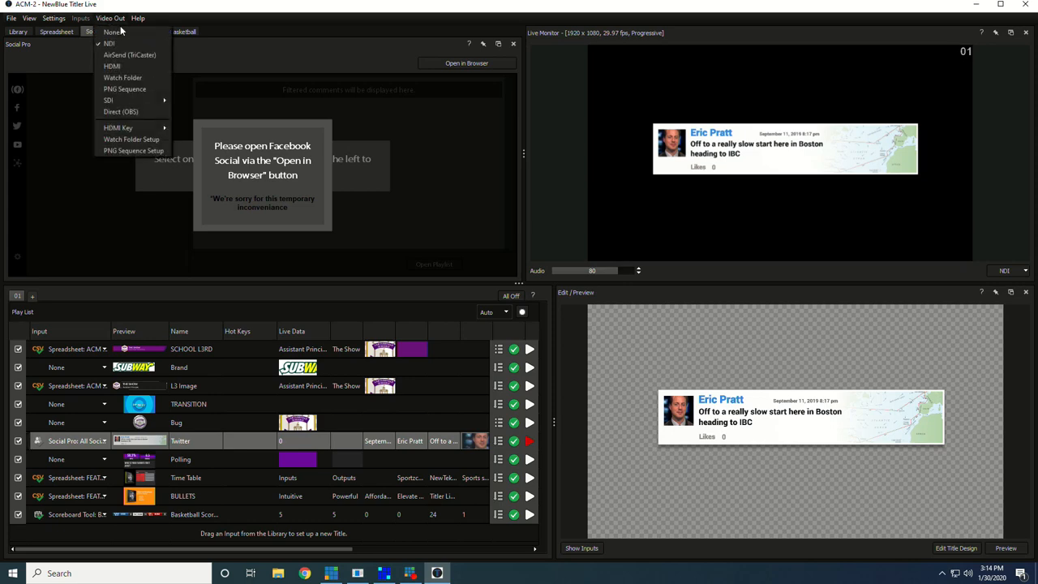
{"action": "mouse_move", "coordinate": [131, 139]}
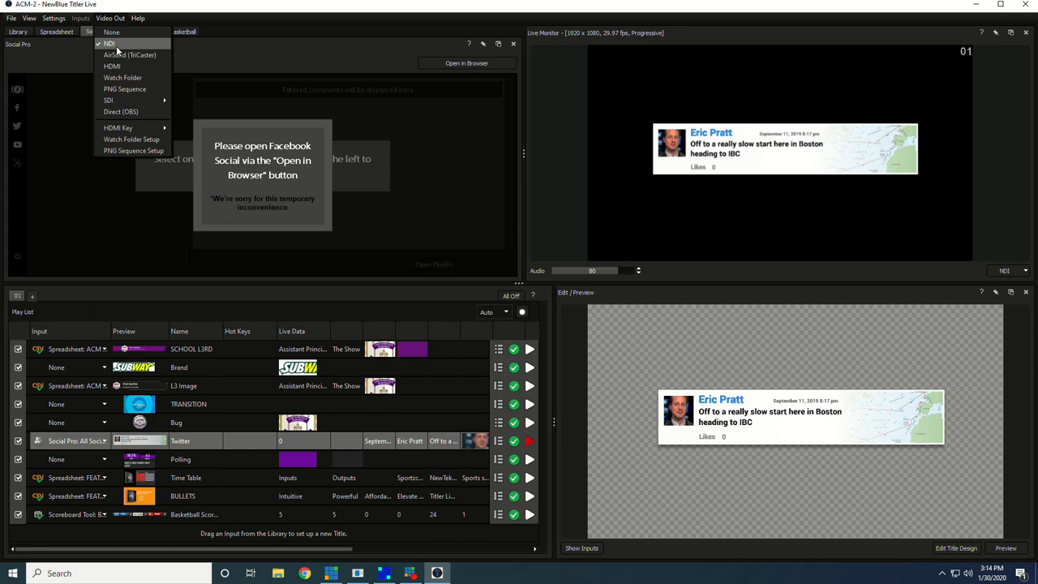
{"action": "mouse_move", "coordinate": [130, 55]}
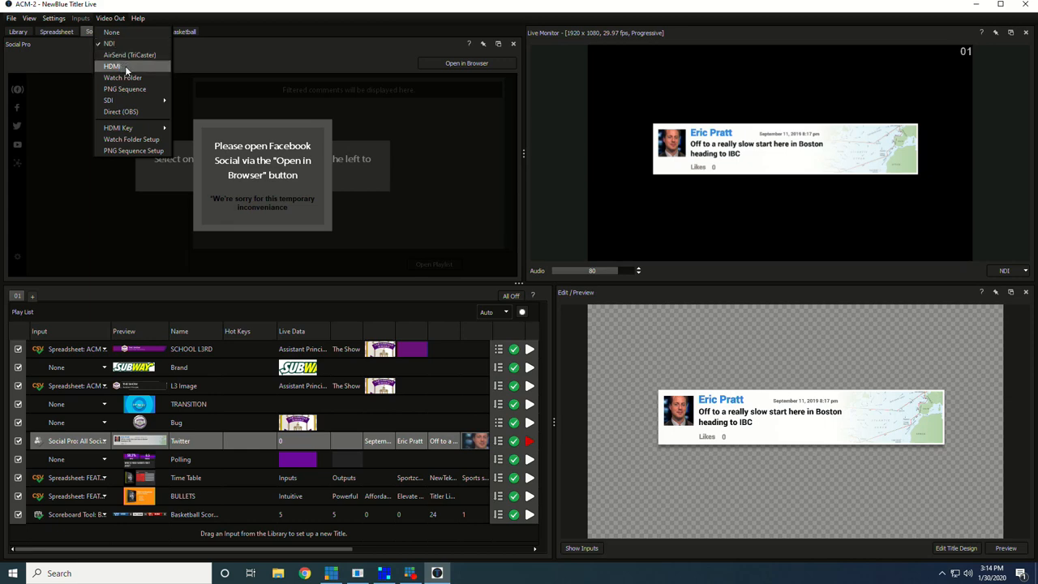
{"action": "mouse_move", "coordinate": [124, 77]}
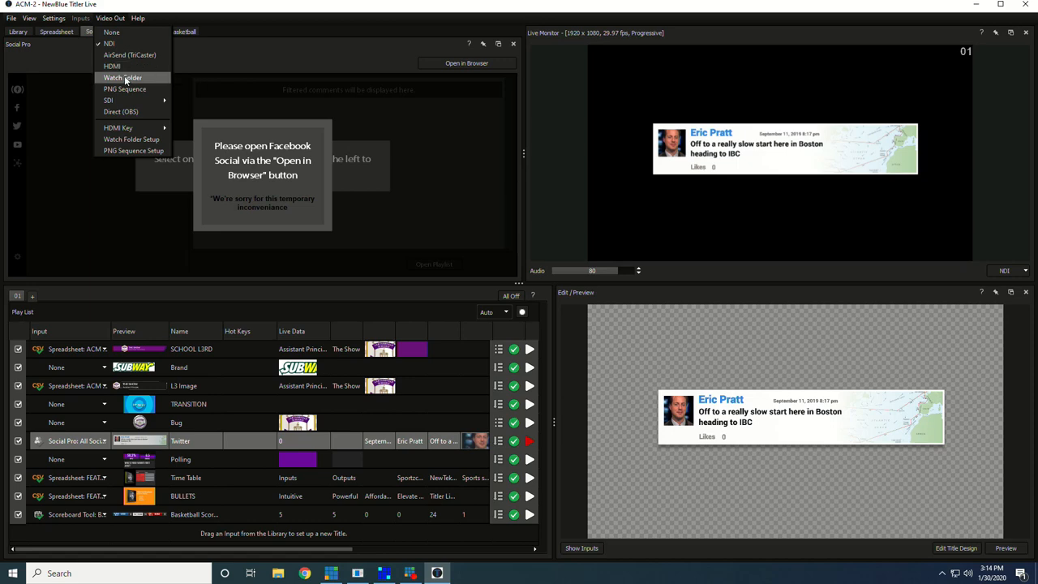
{"action": "mouse_move", "coordinate": [107, 100]}
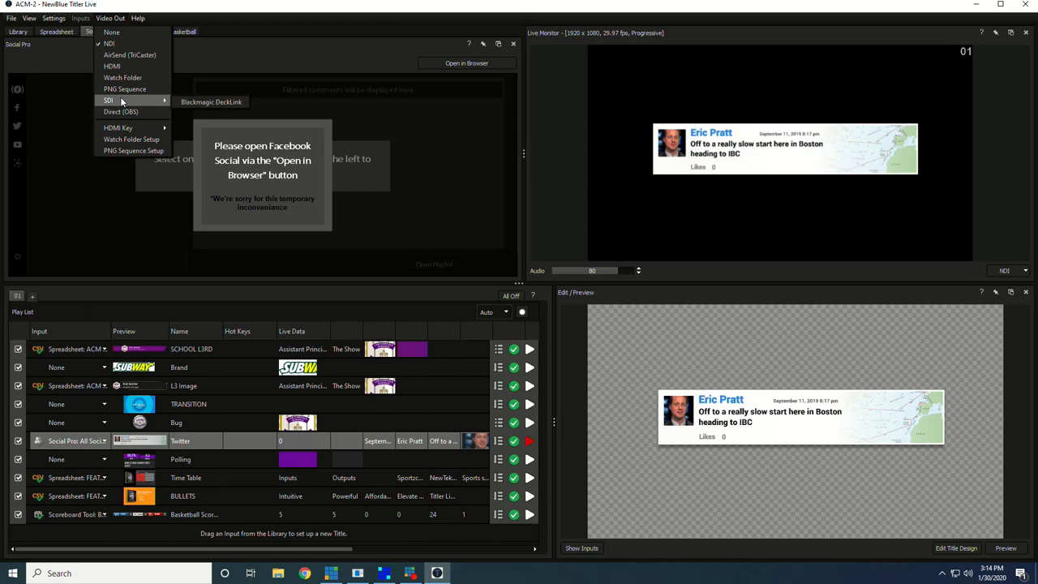
{"action": "mouse_move", "coordinate": [210, 100]}
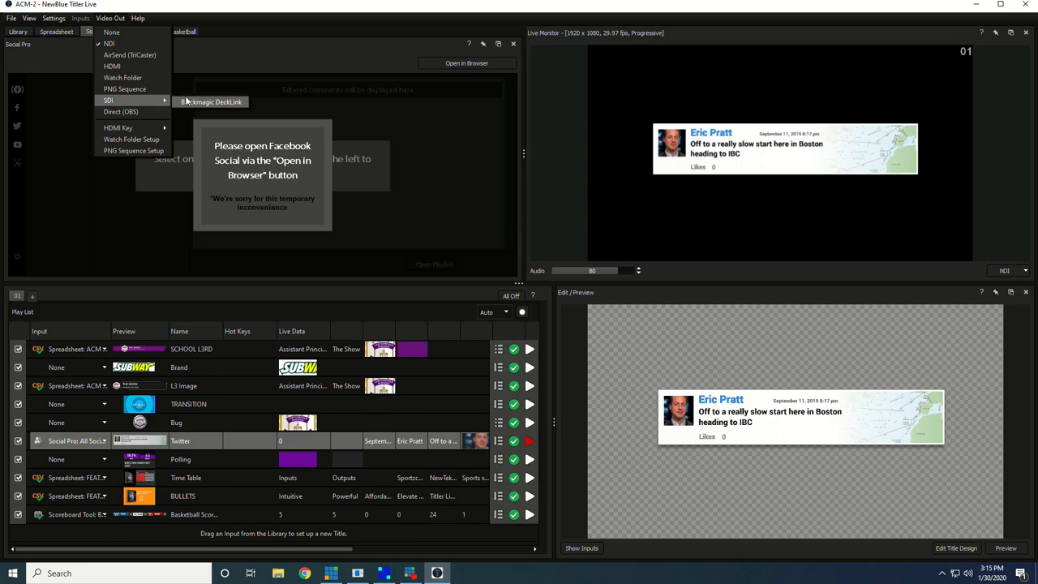
{"action": "mouse_move", "coordinate": [120, 110]}
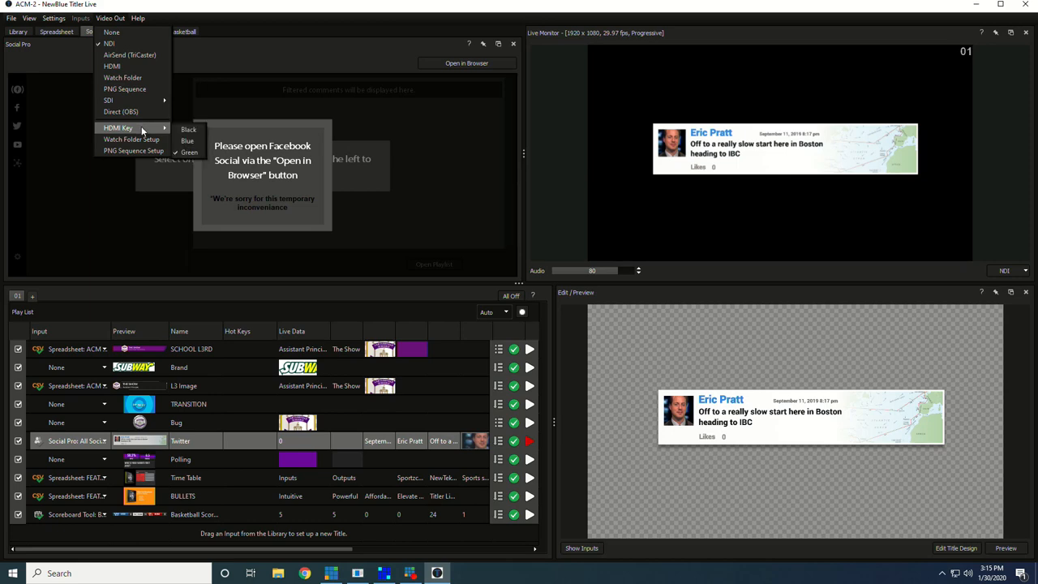
{"action": "mouse_move", "coordinate": [188, 130]}
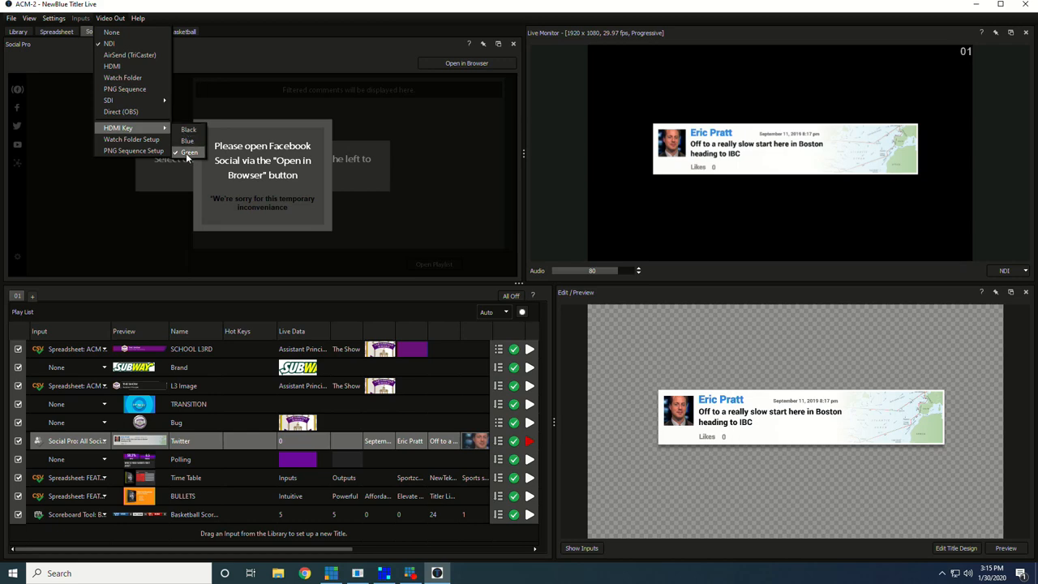
{"action": "mouse_move", "coordinate": [131, 140]}
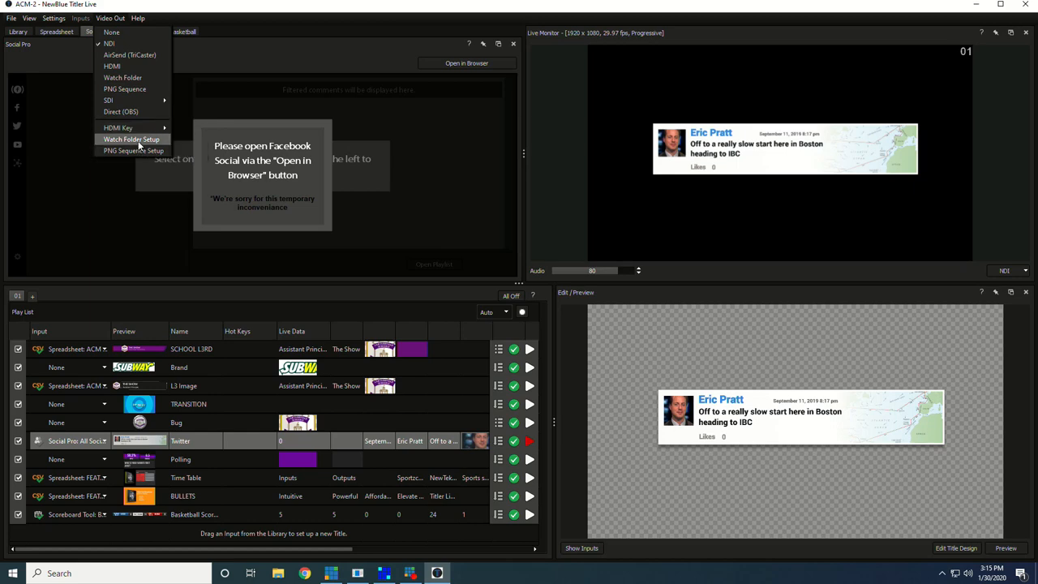
{"action": "mouse_move", "coordinate": [133, 151]}
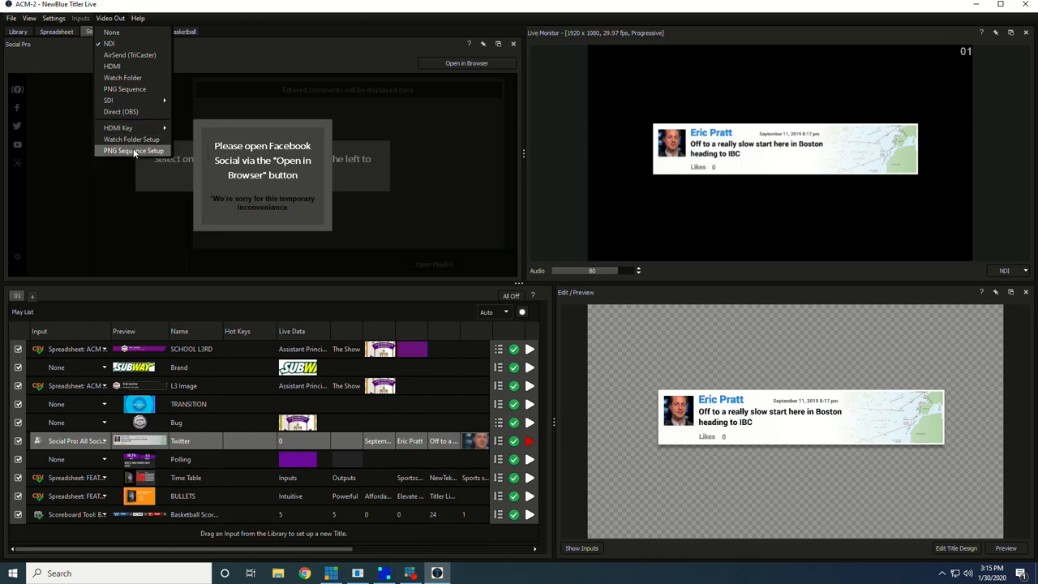
{"action": "mouse_move", "coordinate": [133, 154]}
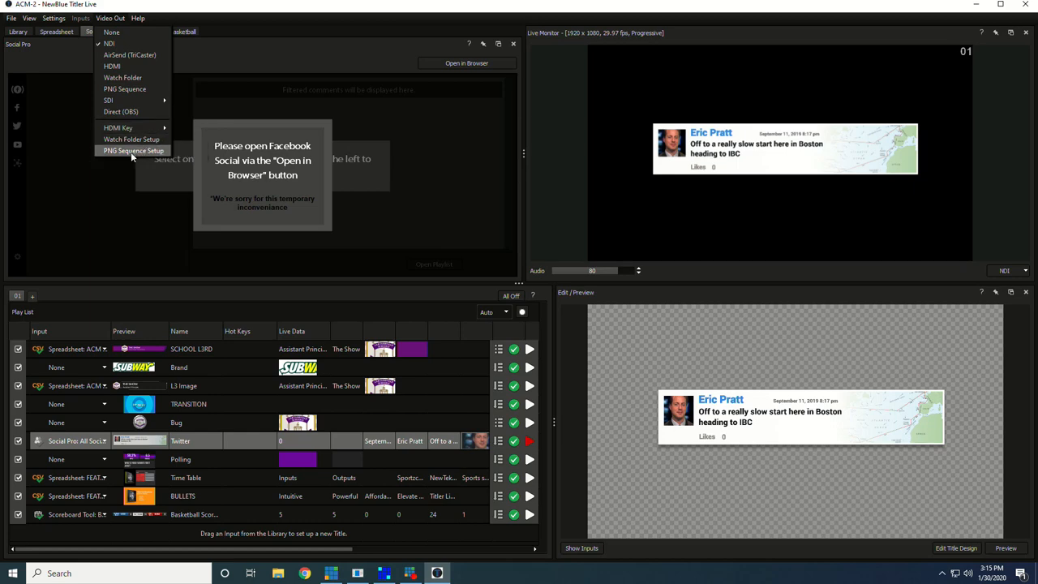
{"action": "mouse_move", "coordinate": [108, 42]}
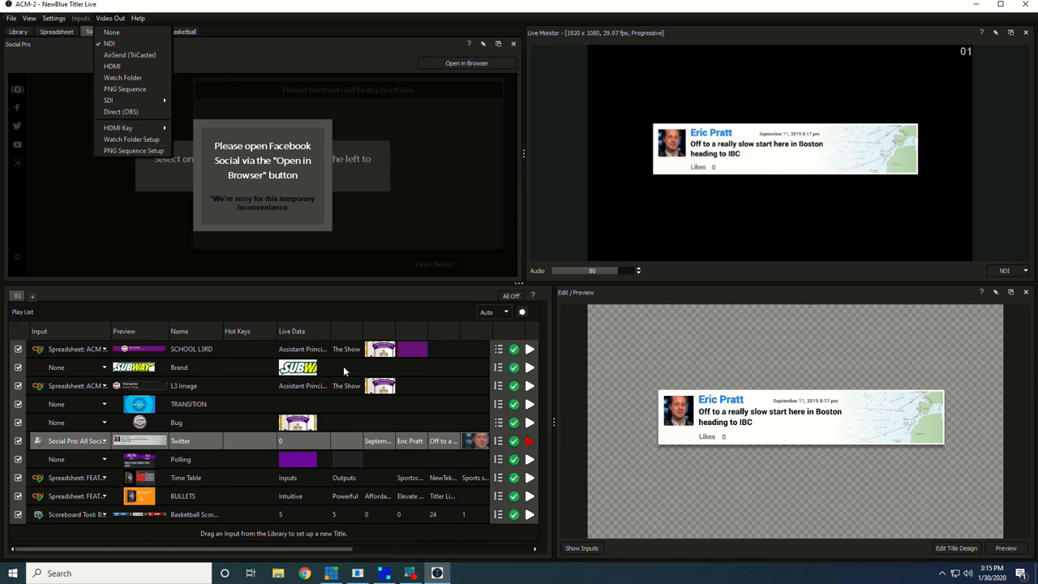
{"action": "left_click", "coordinate": [576, 333]}
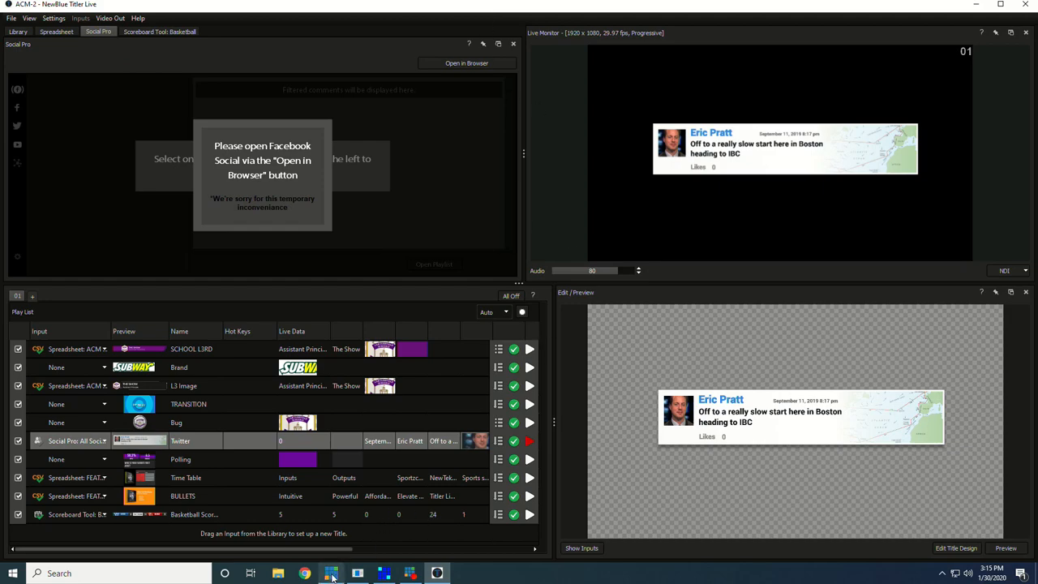
- Add Titler Live NDI source 01 as a new input in vMix
{"action": "left_click", "coordinate": [331, 574]}
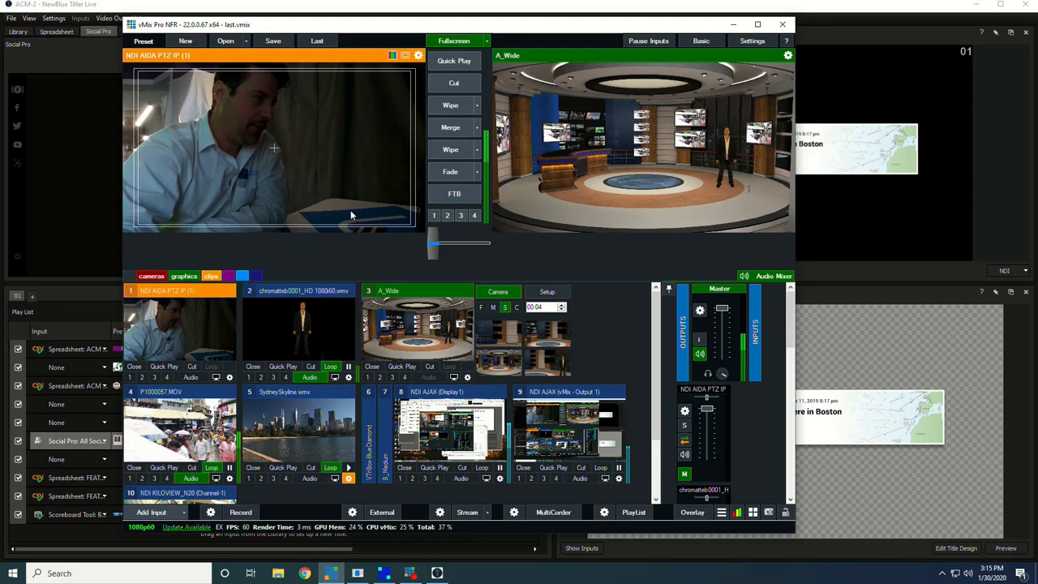
{"action": "left_click", "coordinate": [151, 512]}
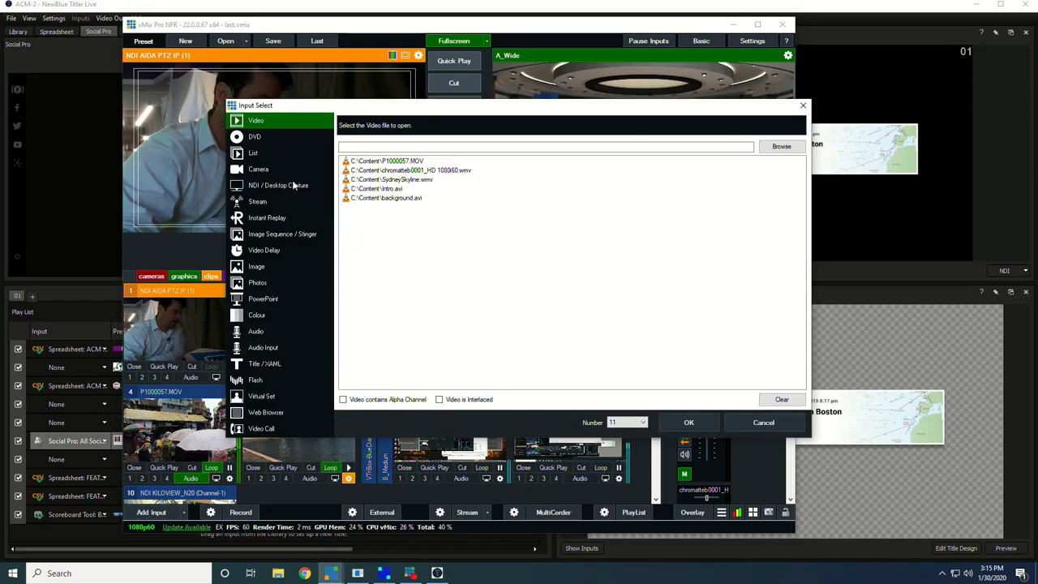
{"action": "left_click", "coordinate": [279, 185]}
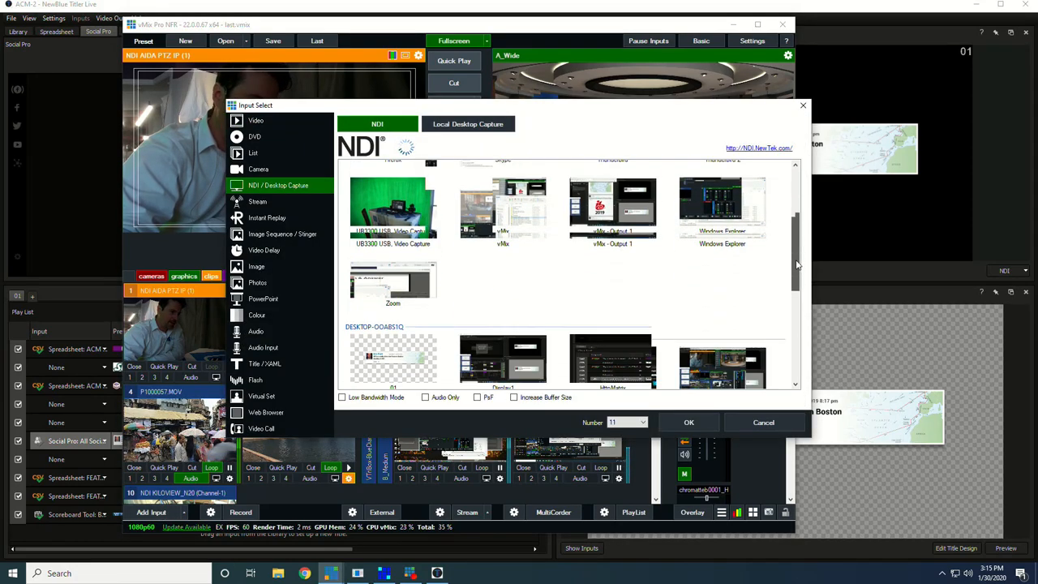
{"action": "scroll", "scroll_direction": "down", "scroll_amount": 3}
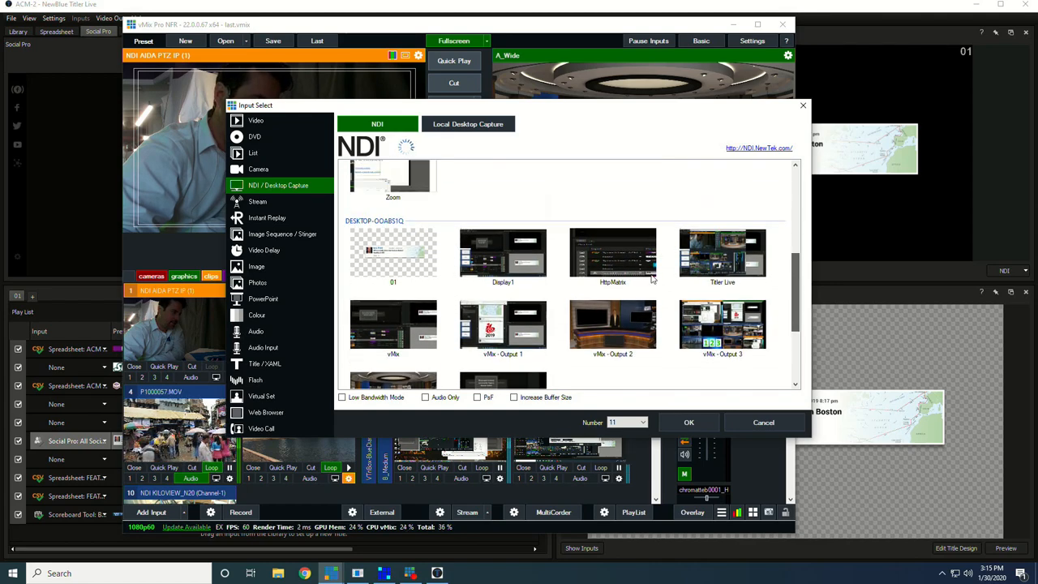
{"action": "left_click", "coordinate": [392, 252]}
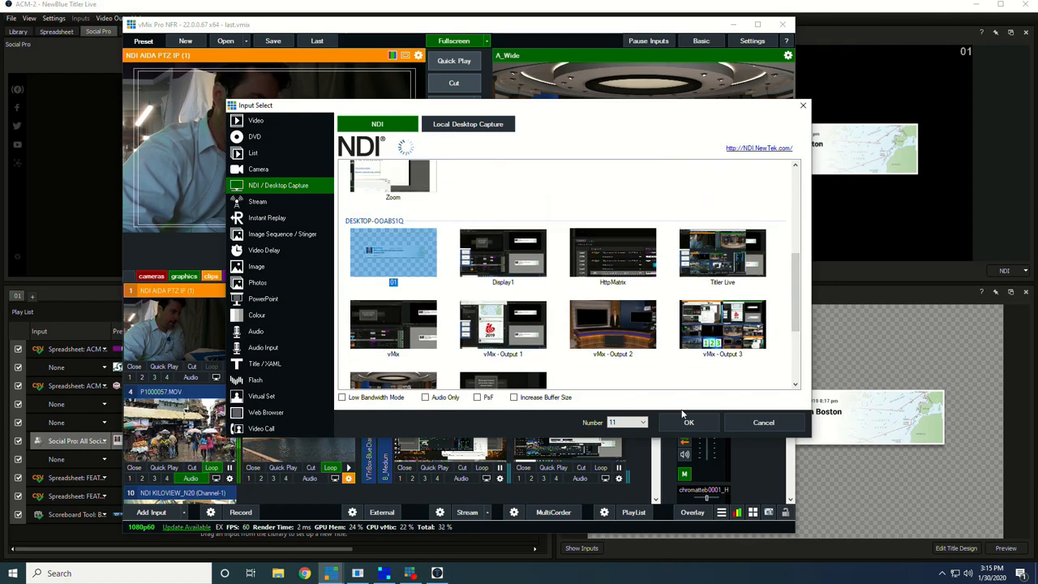
{"action": "left_click", "coordinate": [687, 421]}
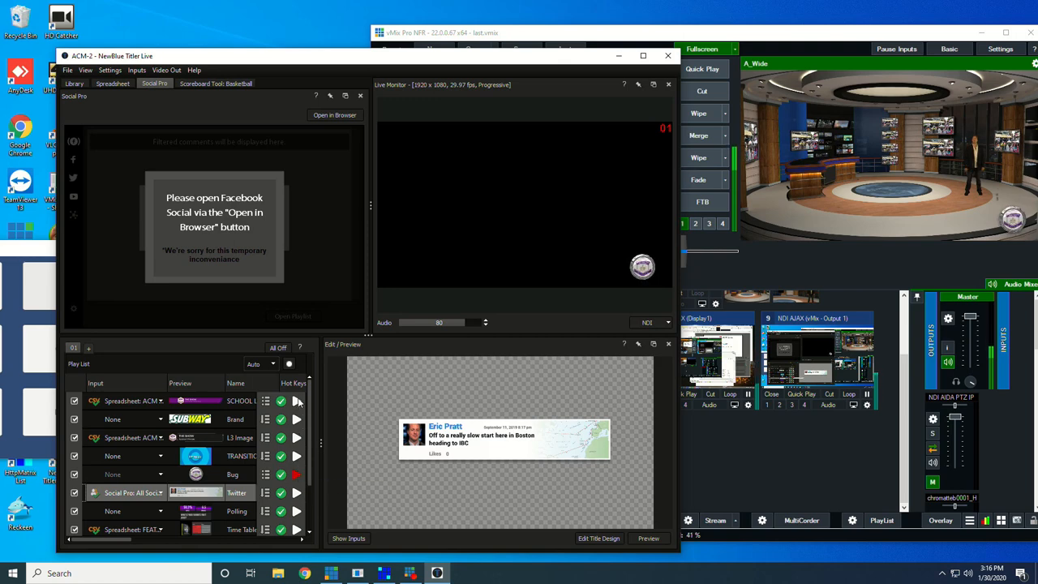
- Play THE SHOW spreadsheet lower third so it overlays the virtual set in vMix
{"action": "left_click", "coordinate": [113, 84]}
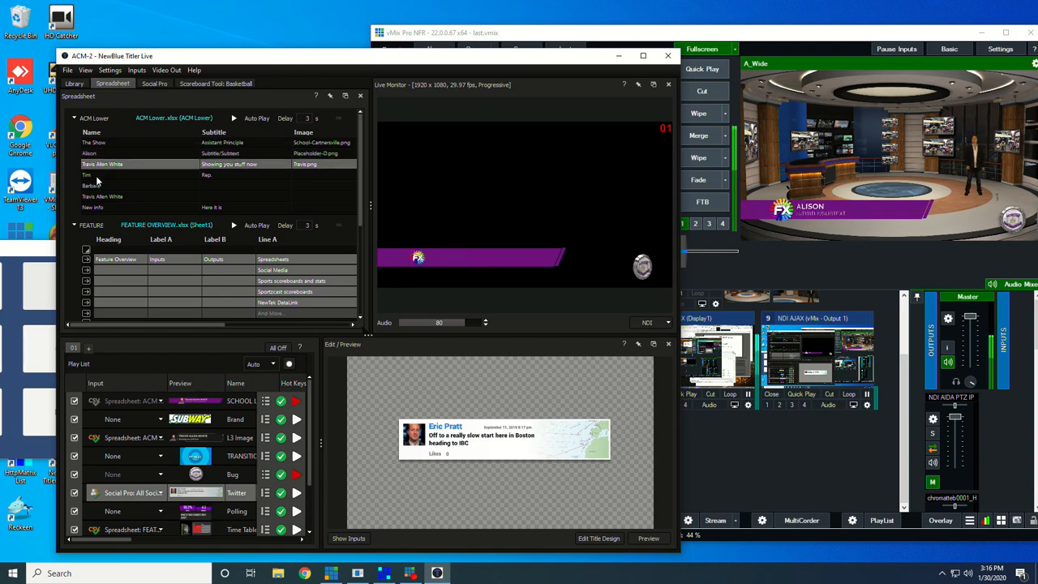
{"action": "left_click", "coordinate": [106, 175]}
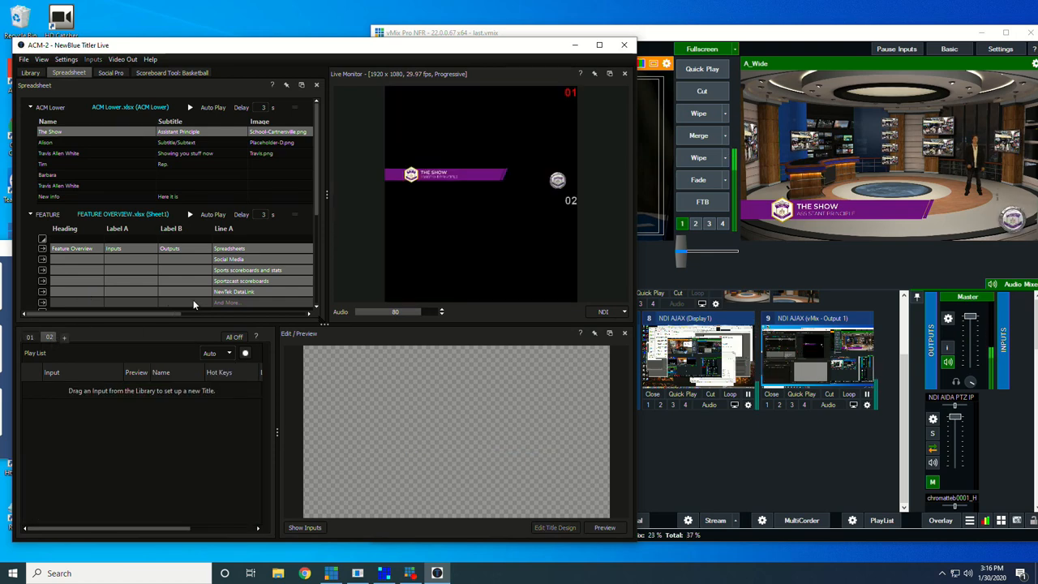
{"action": "mouse_move", "coordinate": [137, 415]}
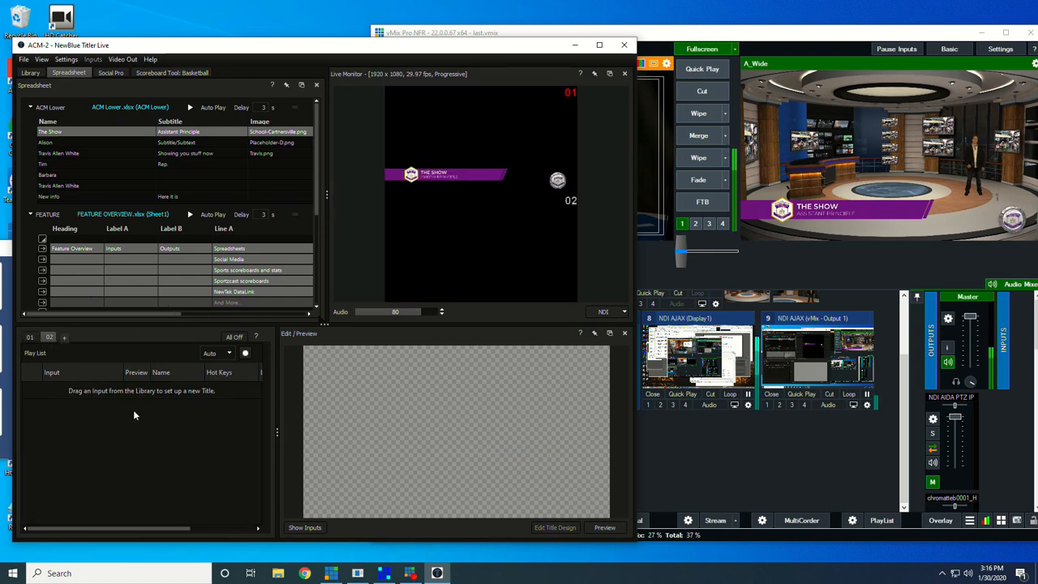
- Play the basketball scoreboard from the title library on Titler Live channel 02
{"action": "left_click", "coordinate": [29, 72]}
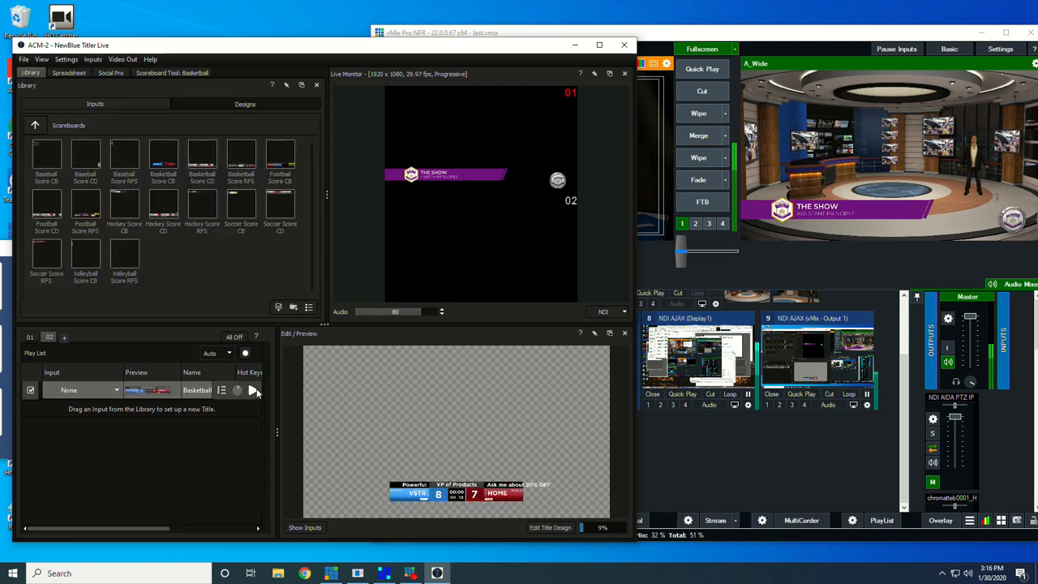
{"action": "left_click", "coordinate": [253, 389]}
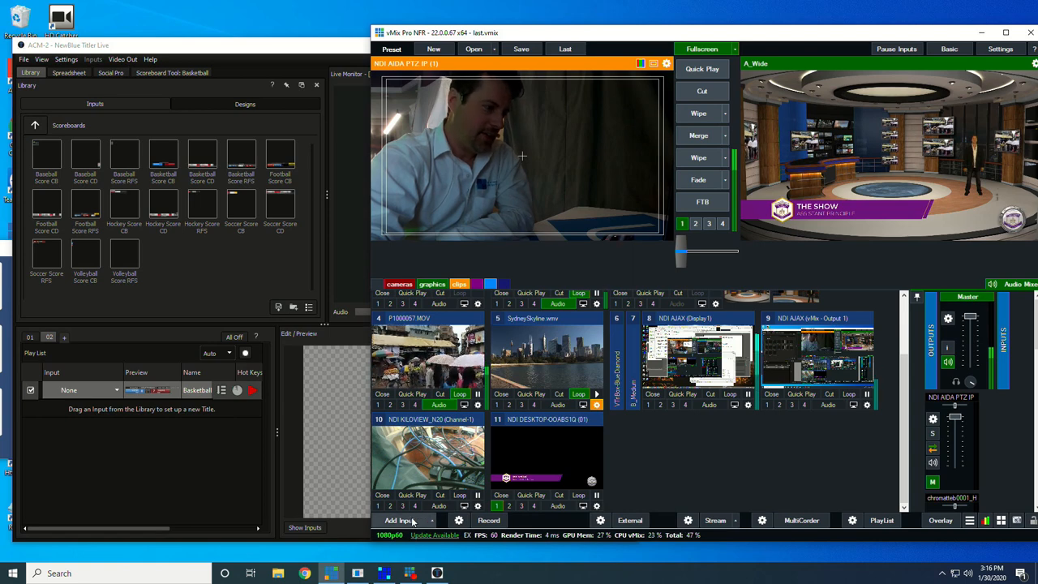
- Add Titler Live NDI source 02 as a second input in vMix
{"action": "left_click", "coordinate": [398, 519]}
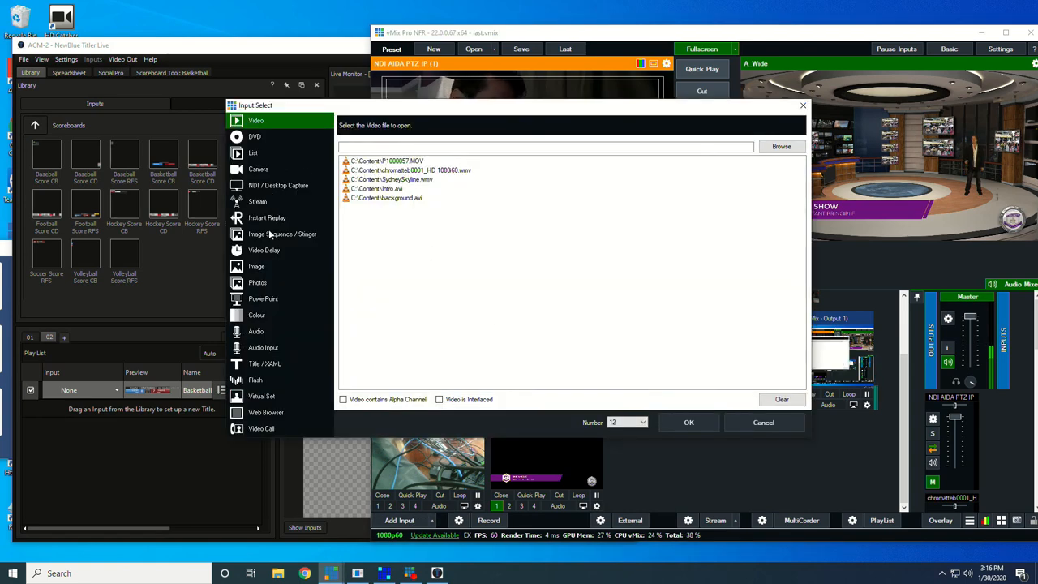
{"action": "left_click", "coordinate": [279, 185]}
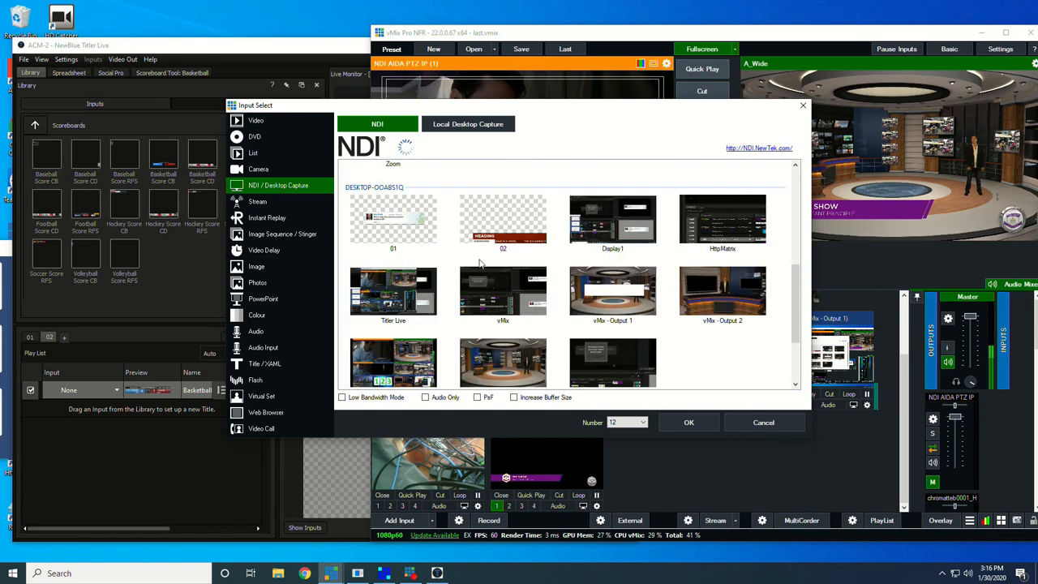
{"action": "left_click", "coordinate": [503, 219]}
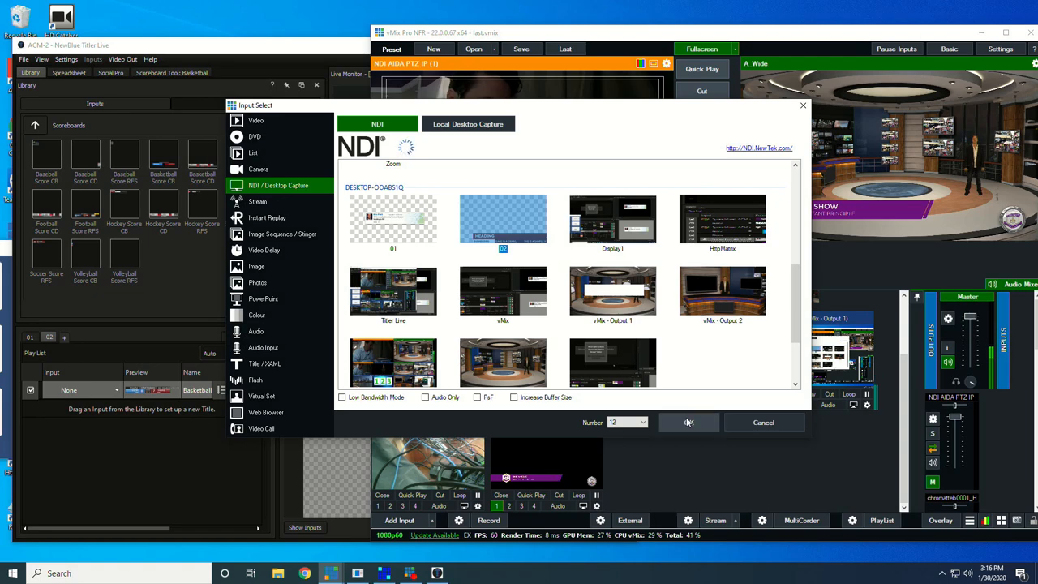
{"action": "left_click", "coordinate": [687, 422]}
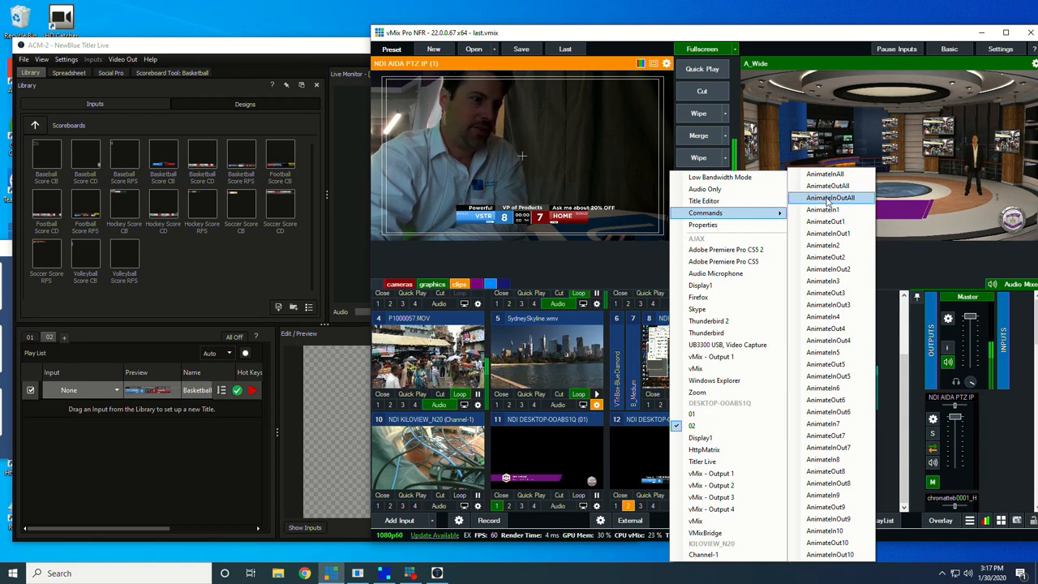
- Close the input command list and keep both NDI title inputs running with the scoreboard live
{"action": "left_click", "coordinate": [830, 198]}
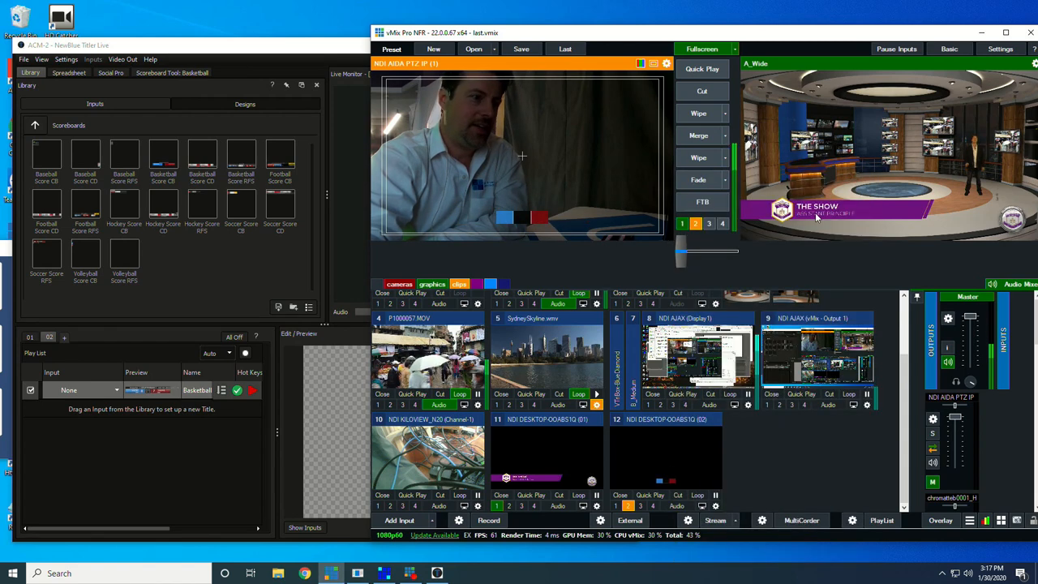
{"action": "right_click", "coordinate": [522, 156]}
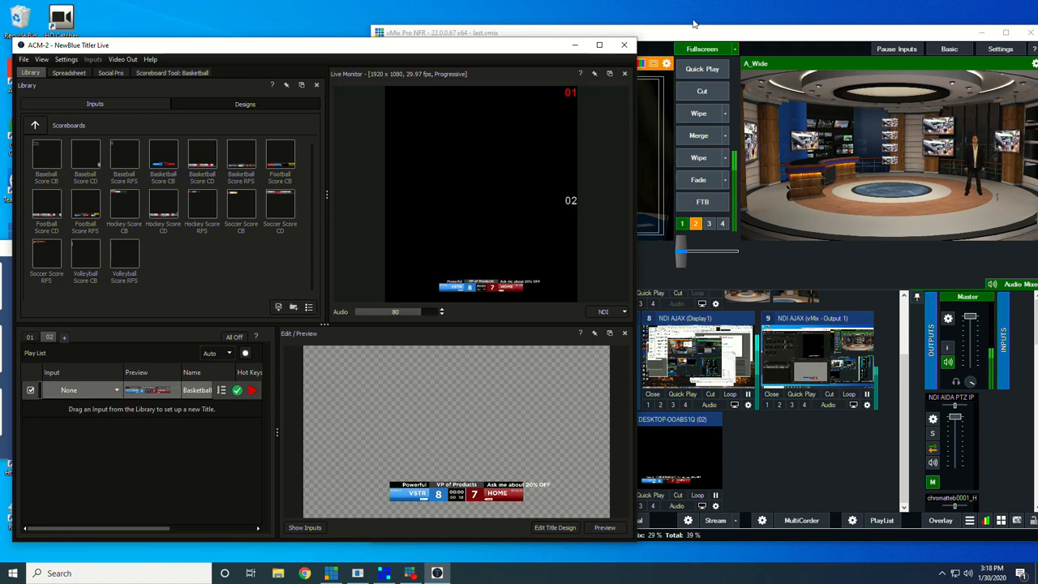
{"action": "mouse_move", "coordinate": [529, 230]}
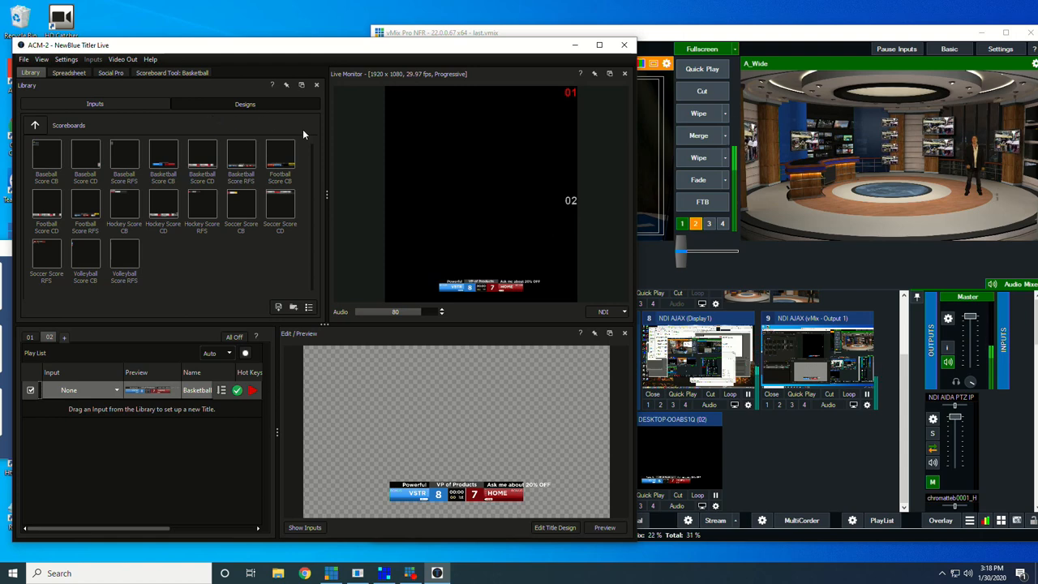
{"action": "mouse_move", "coordinate": [250, 99]}
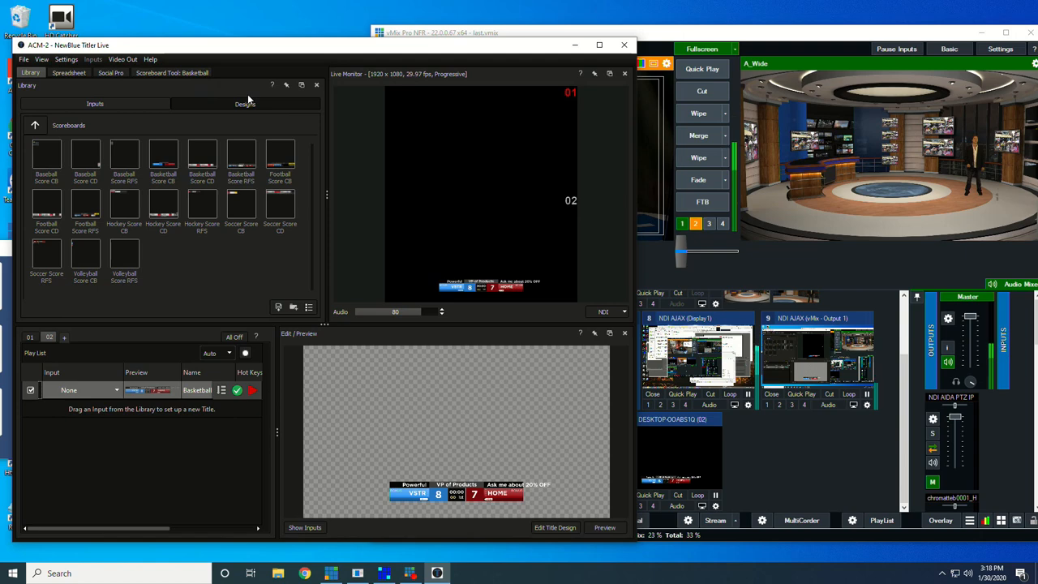